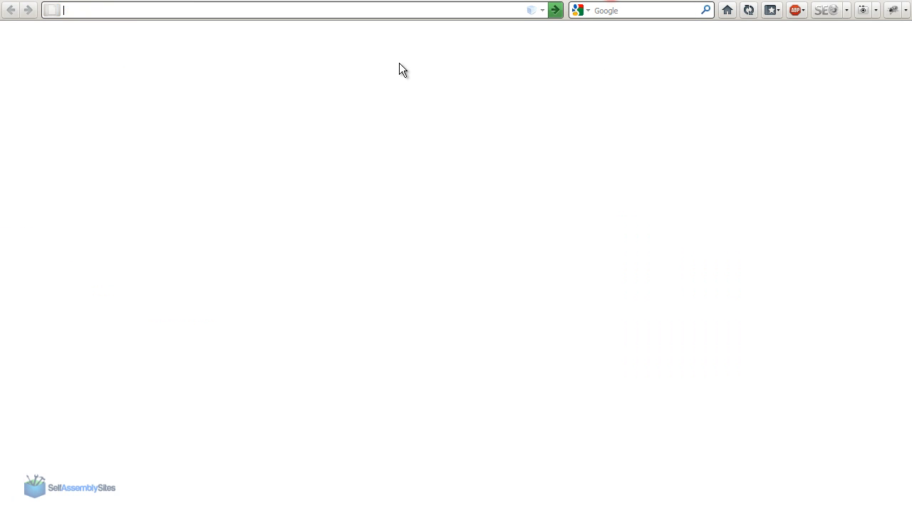
Step: Load statcounter.com in the browser
{"action": "type", "text": "statcounter.com/"}
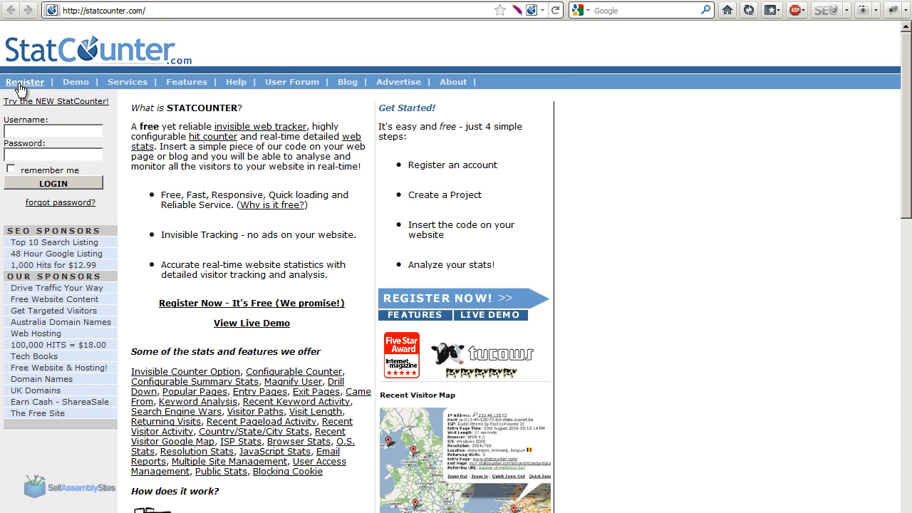
Step: Open registration and enter username 'SelfAssembly' and a sas…gmail.com email address
{"action": "left_click", "coordinate": [26, 81]}
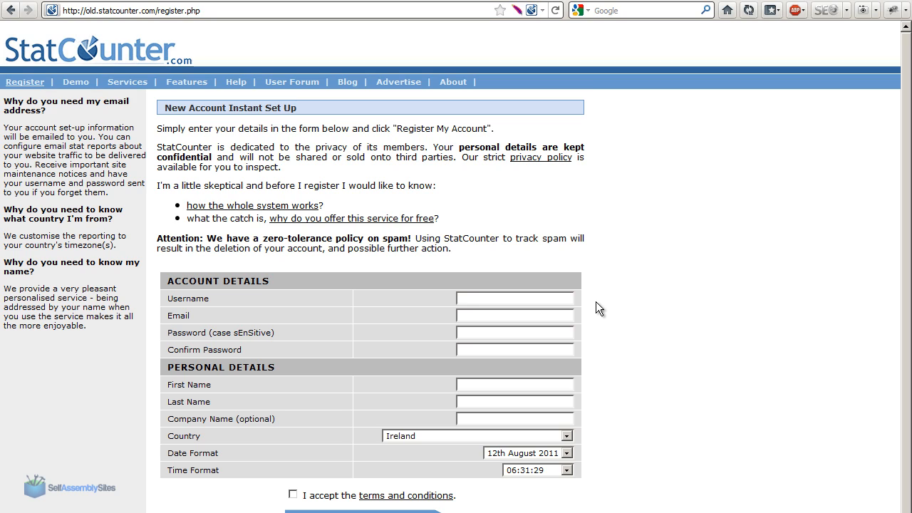
{"action": "type", "text": "Self"}
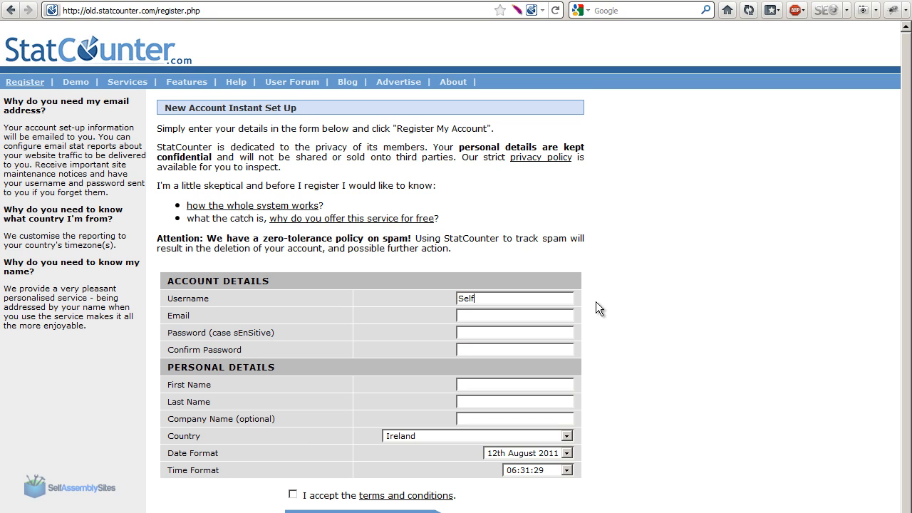
{"action": "type", "text": "AssemblySite"}
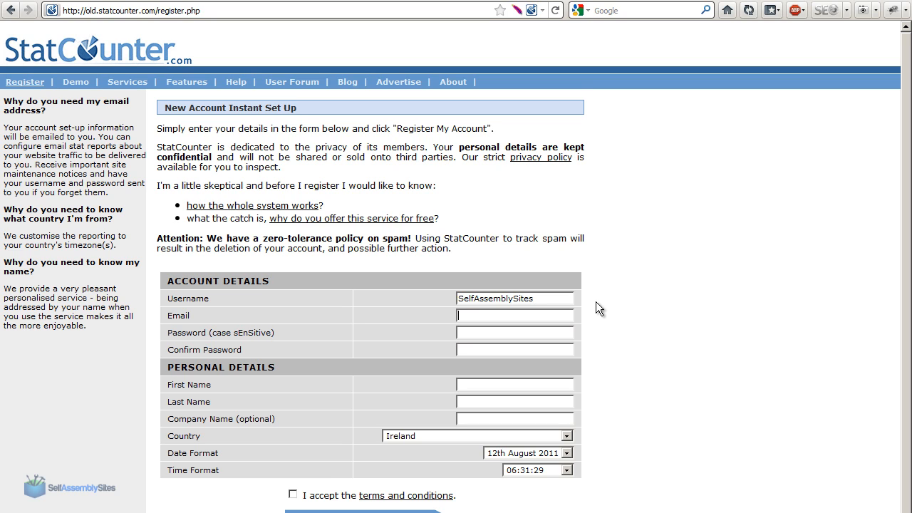
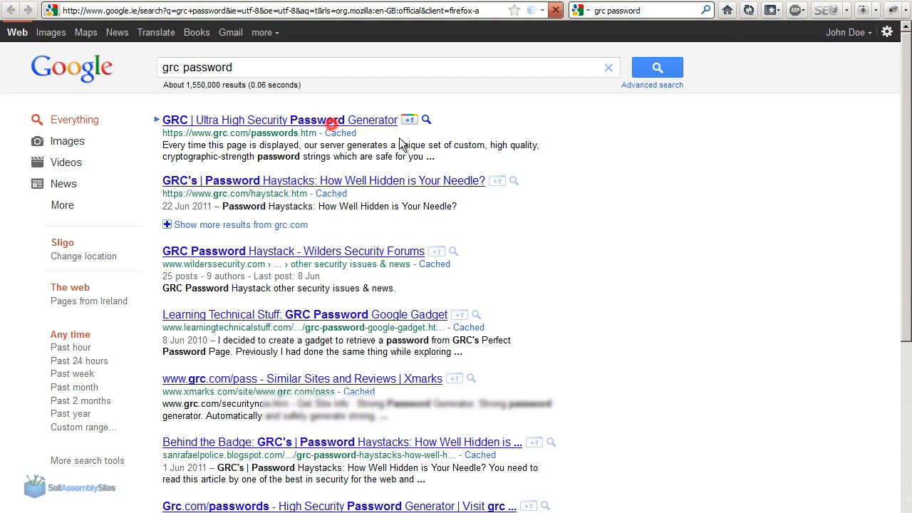
Step: Open the GRC Ultra High Security Password Generator search result
{"action": "left_click", "coordinate": [274, 120]}
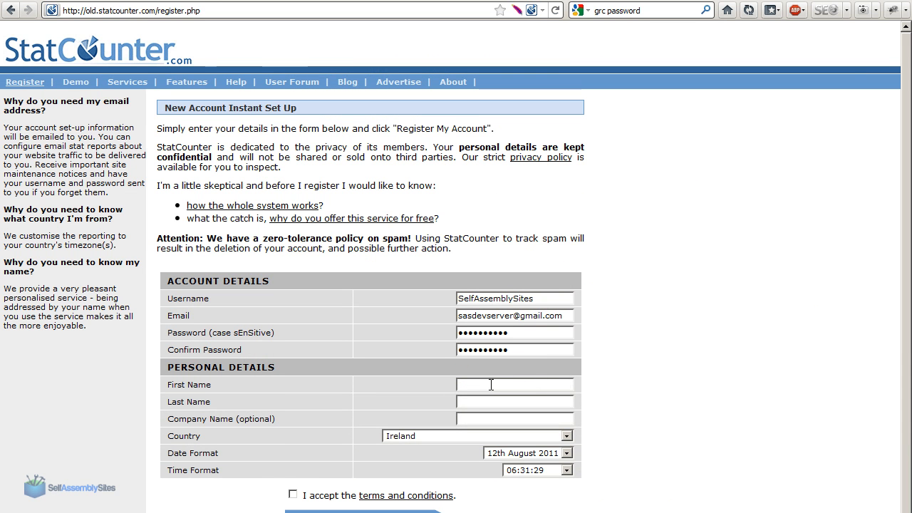
Step: Enter first name 'Self' and last name 'Assemblysites' to finish registering
{"action": "type", "text": "Se"}
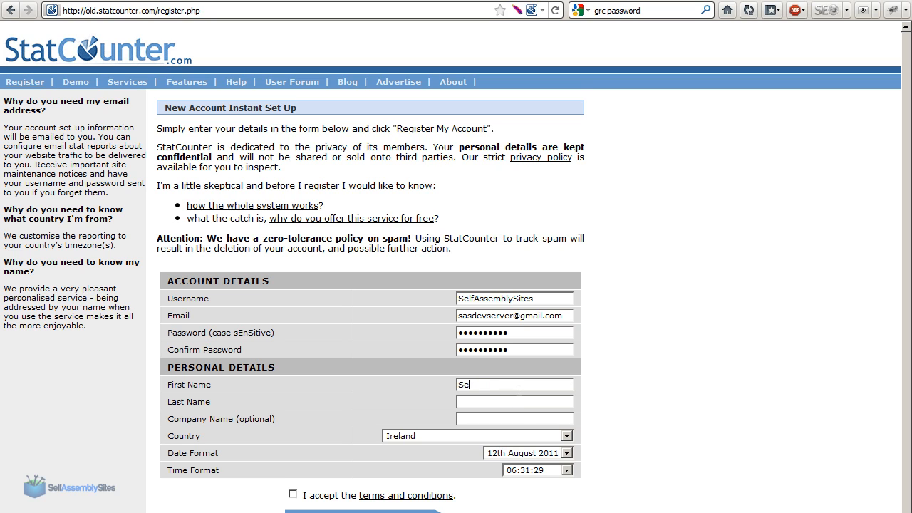
{"action": "type", "text": "lf"}
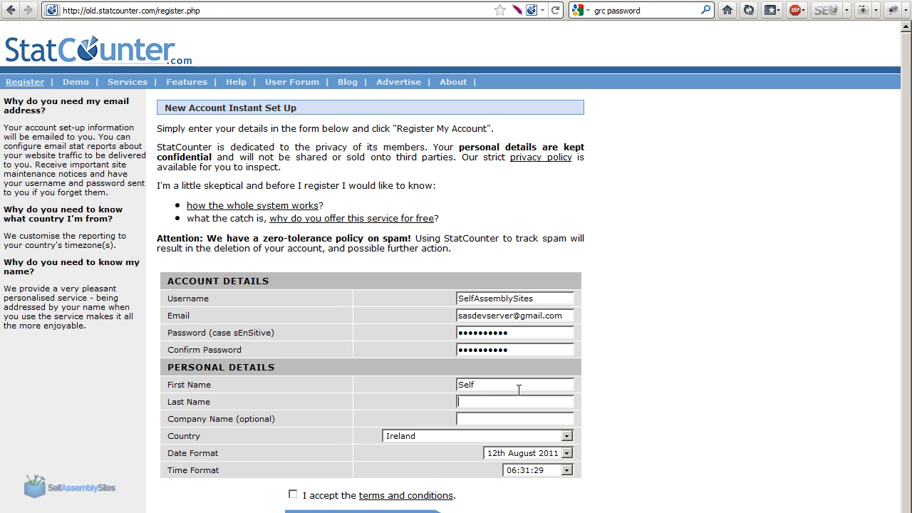
{"action": "type", "text": "Assemblysites"}
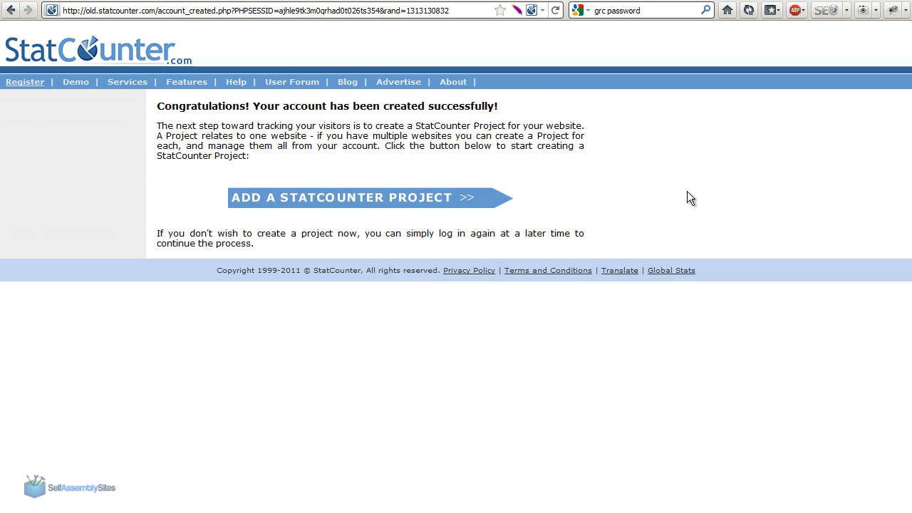
{"action": "mouse_move", "coordinate": [335, 192]}
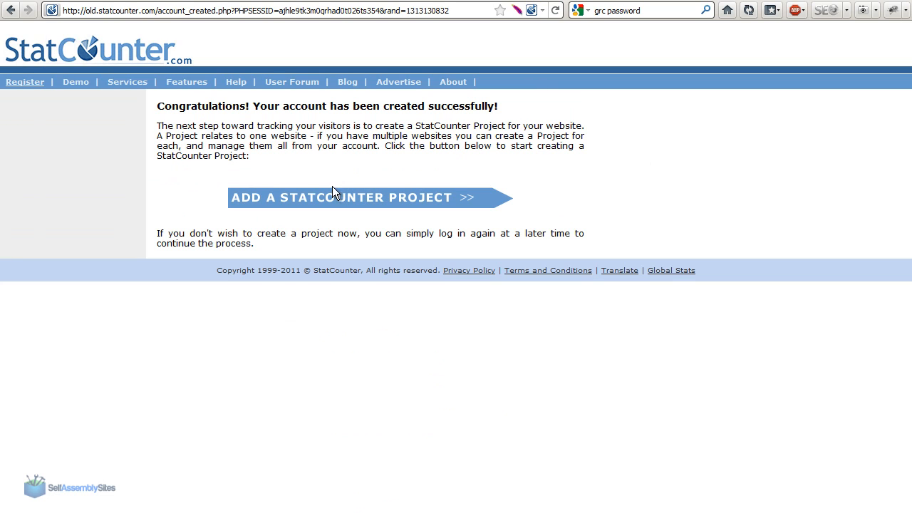
{"action": "mouse_move", "coordinate": [269, 205]}
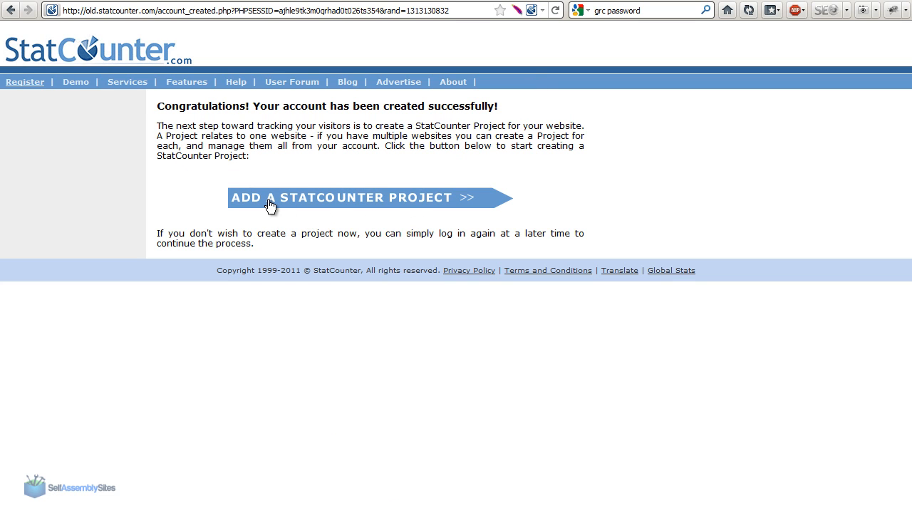
Step: Start a new StatCounter project from the Congratulations page
{"action": "left_click", "coordinate": [370, 198]}
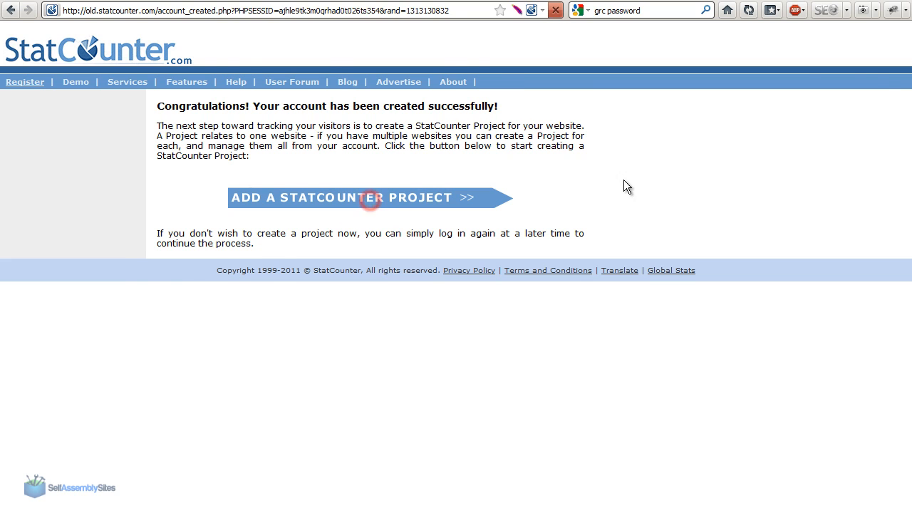
{"action": "left_click", "coordinate": [369, 197]}
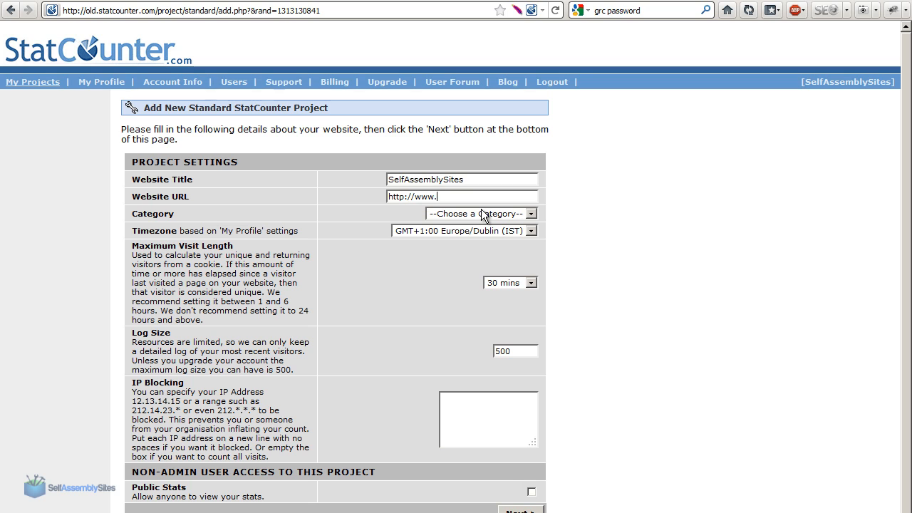
Step: Enter SelfAssemblySites.com as the URL, choose Education category, and review visit length options
{"action": "type", "text": "SelfAssemblySites.com"}
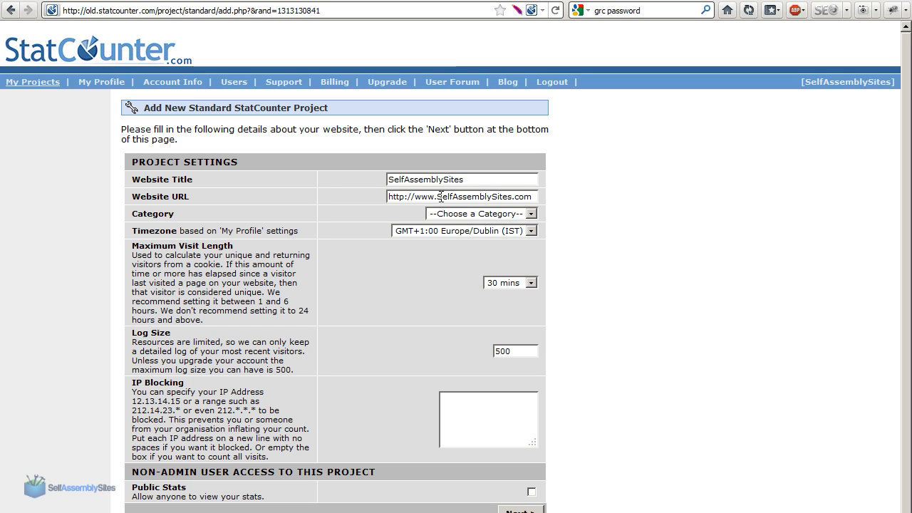
{"action": "double_click", "coordinate": [461, 196]}
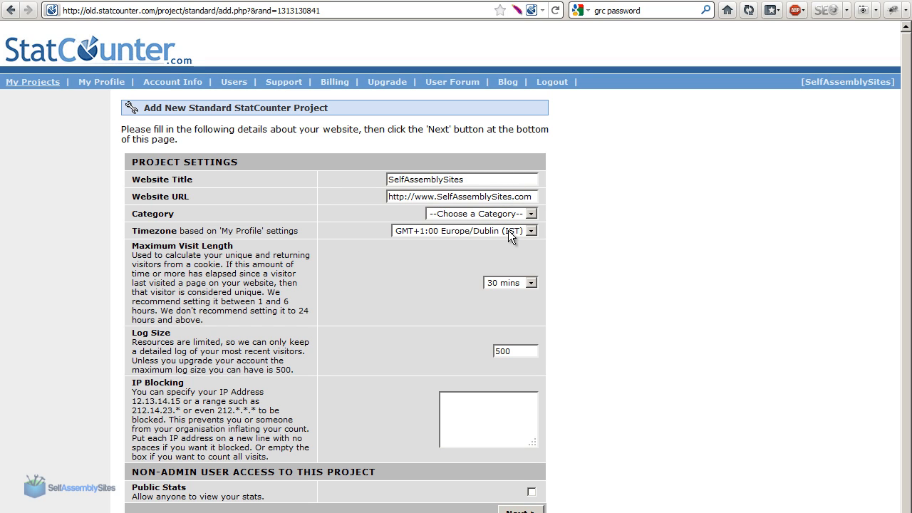
{"action": "mouse_move", "coordinate": [497, 190]}
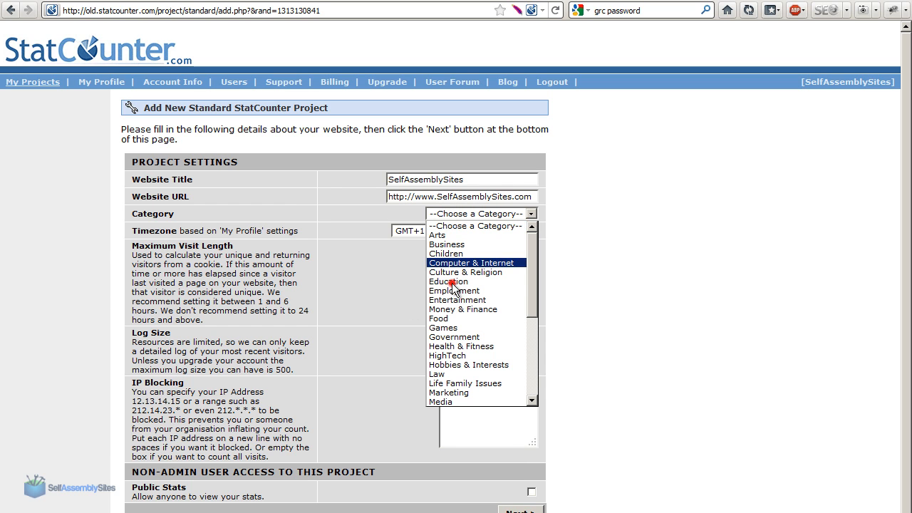
{"action": "left_click", "coordinate": [448, 281]}
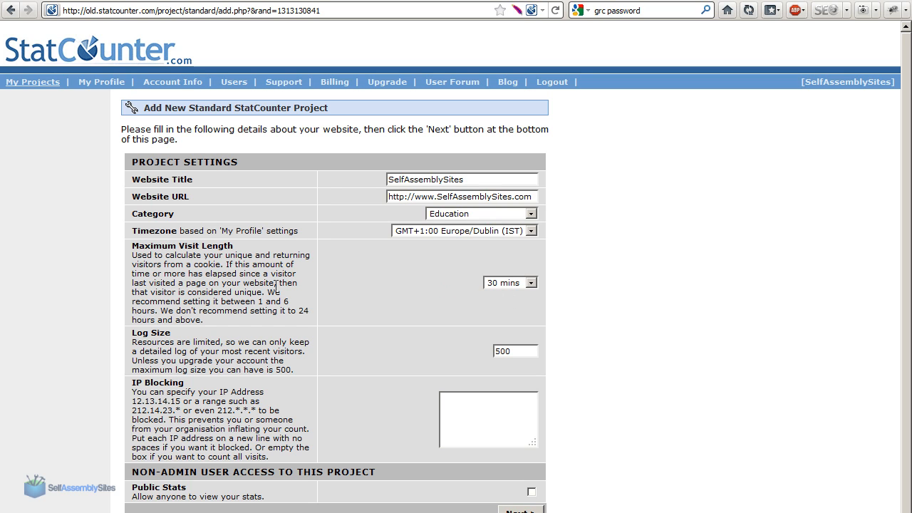
{"action": "mouse_move", "coordinate": [513, 283]}
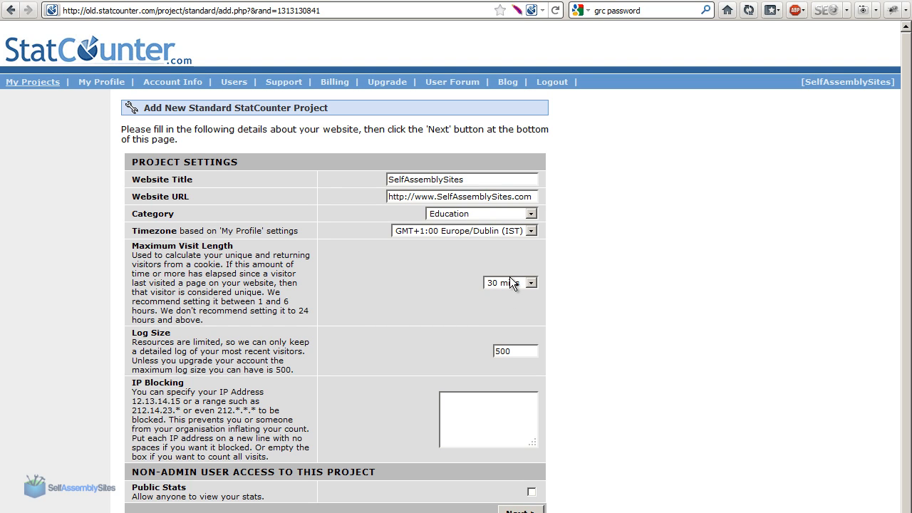
{"action": "mouse_move", "coordinate": [508, 265]}
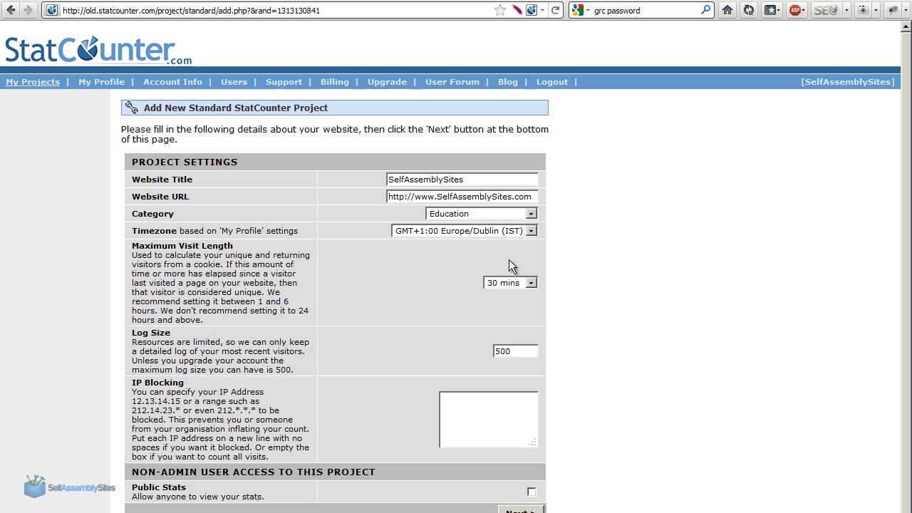
{"action": "mouse_move", "coordinate": [206, 253]}
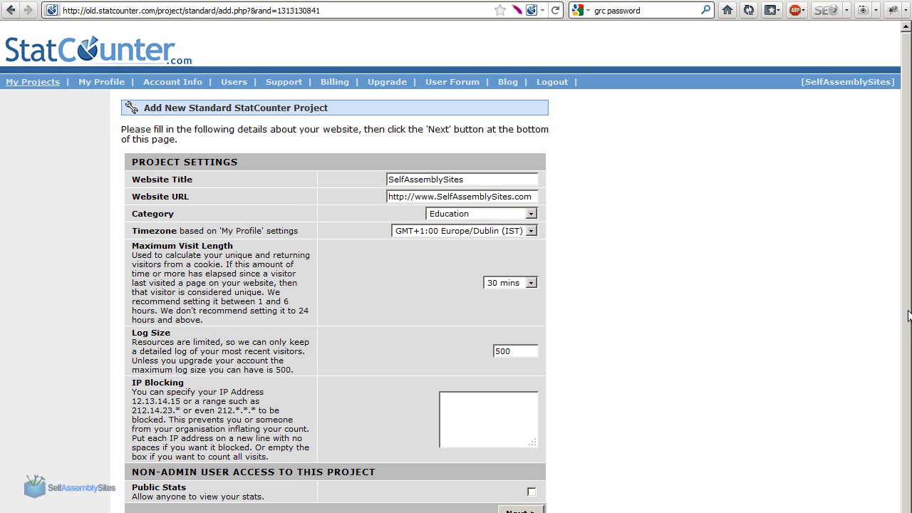
{"action": "left_click", "coordinate": [530, 282]}
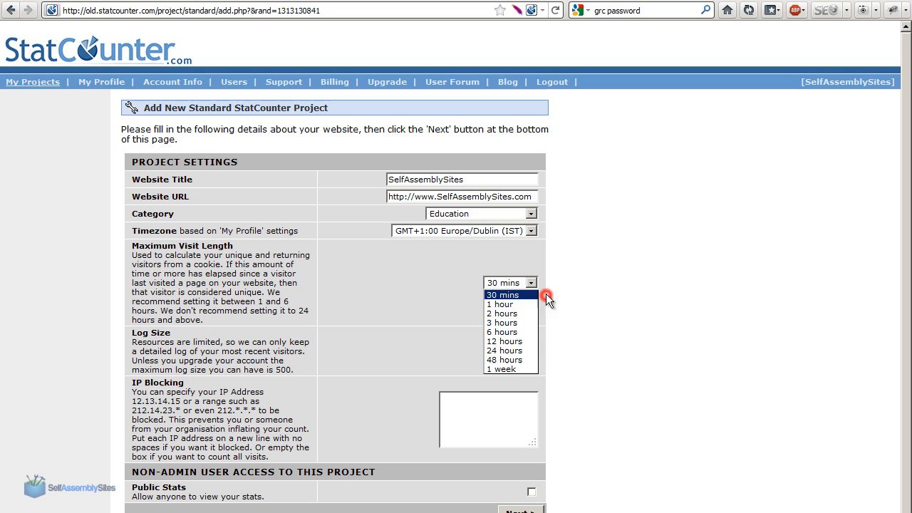
{"action": "left_click", "coordinate": [531, 282]}
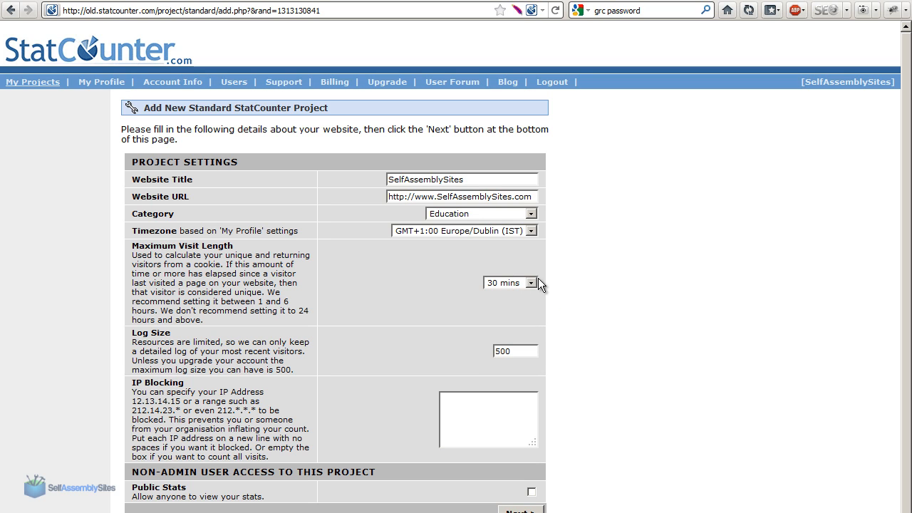
{"action": "mouse_move", "coordinate": [907, 210]}
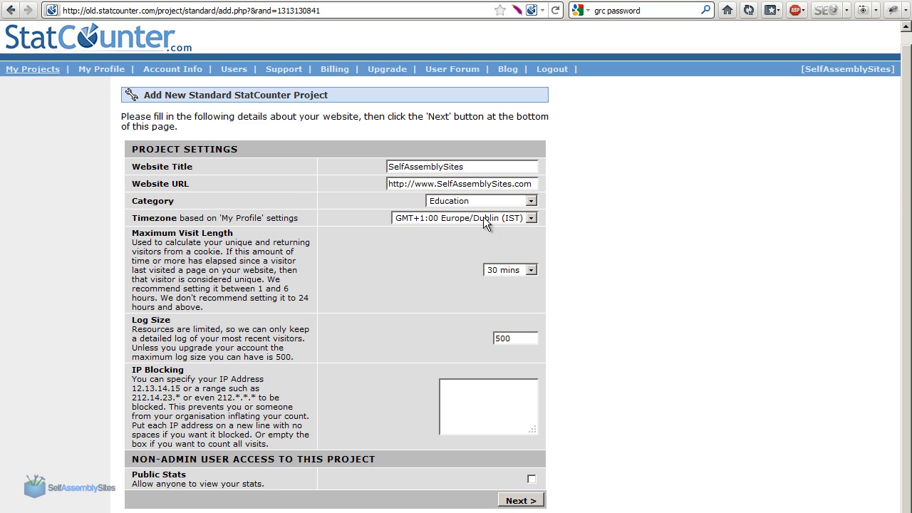
{"action": "mouse_move", "coordinate": [418, 389]}
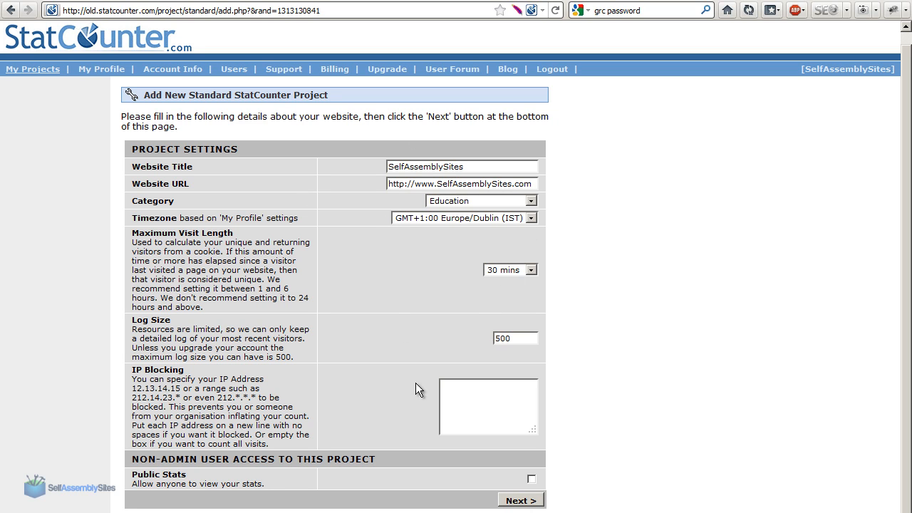
{"action": "mouse_move", "coordinate": [493, 387]}
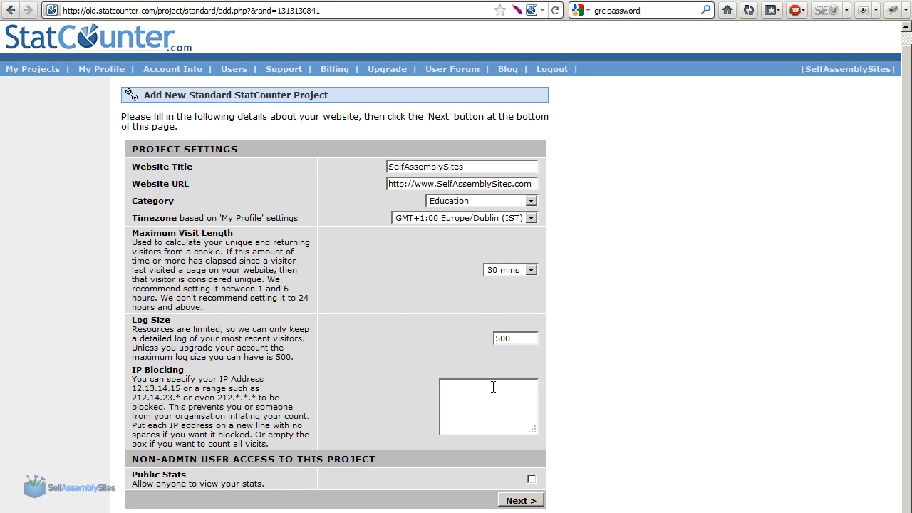
{"action": "mouse_move", "coordinate": [475, 396]}
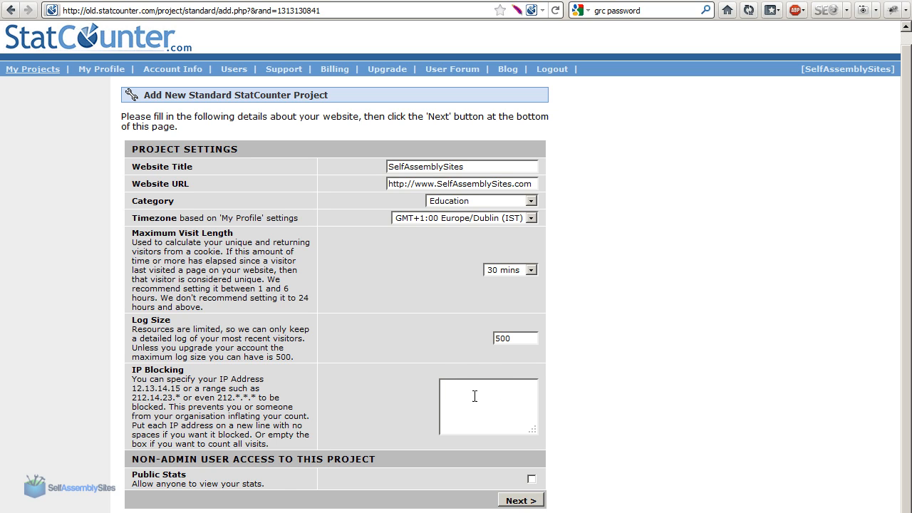
{"action": "mouse_move", "coordinate": [416, 399]}
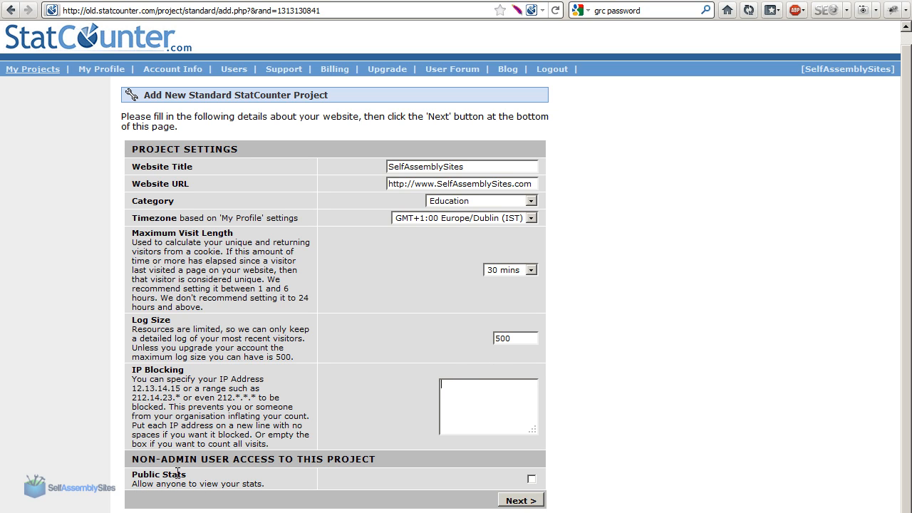
Step: Leave Public Stats unchecked and create the SelfAssemblySites project
{"action": "left_click", "coordinate": [531, 479]}
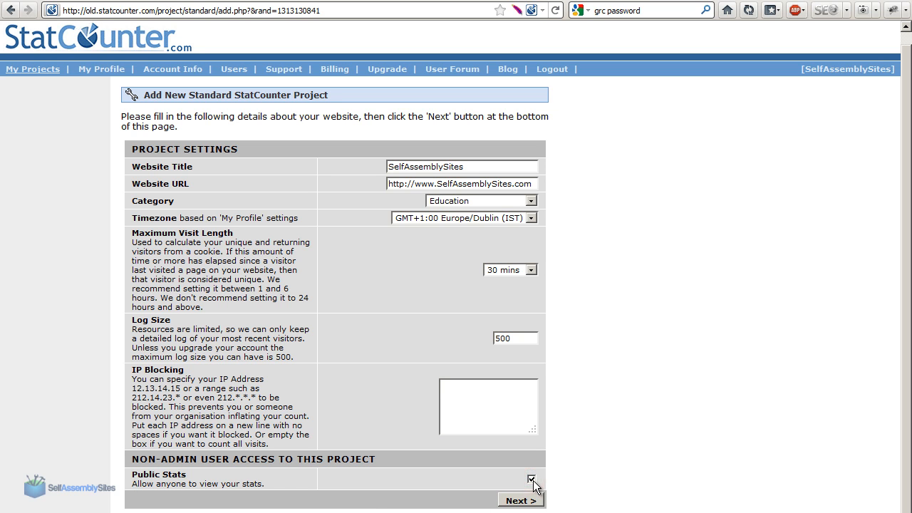
{"action": "left_click", "coordinate": [531, 478]}
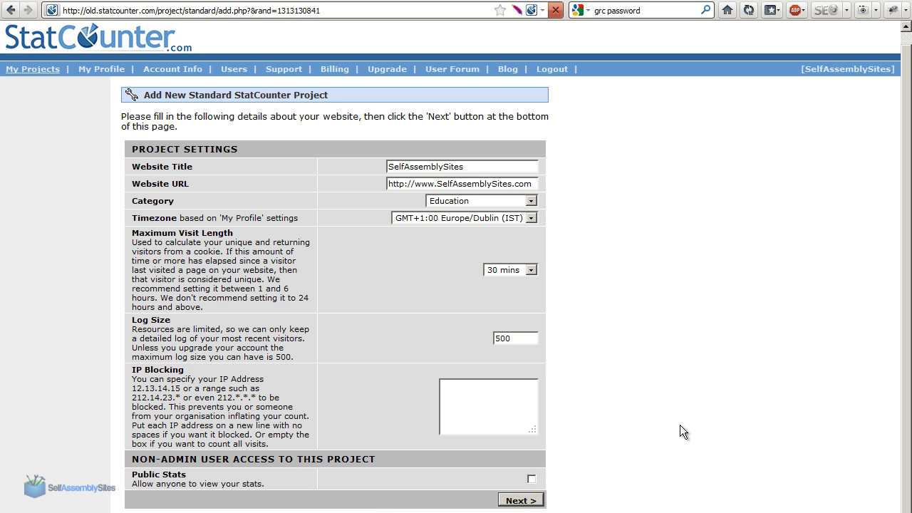
{"action": "left_click", "coordinate": [520, 499]}
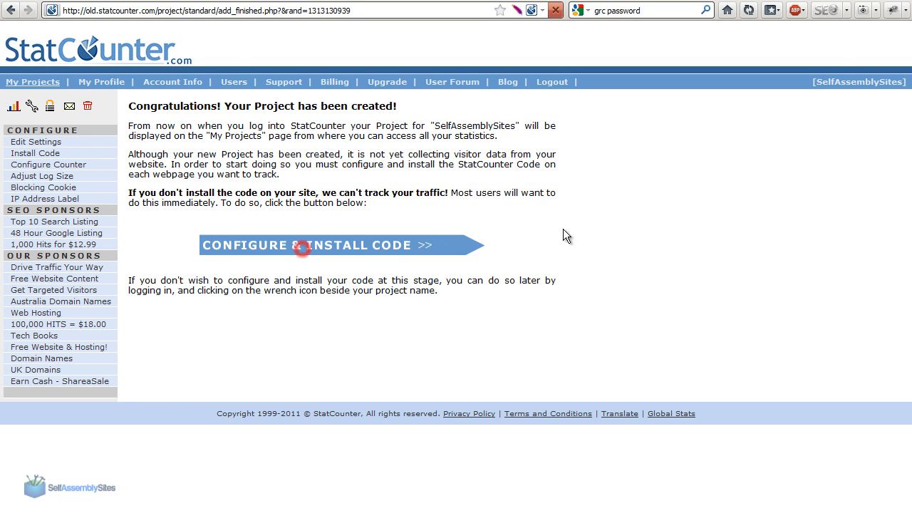
Step: Open the code setup wizard and select the Invisible Counter type
{"action": "left_click", "coordinate": [307, 245]}
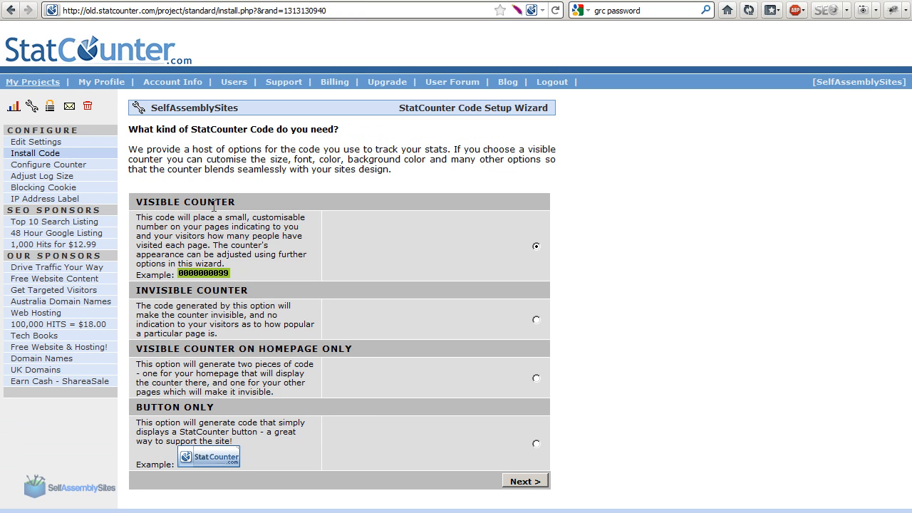
{"action": "mouse_move", "coordinate": [239, 280]}
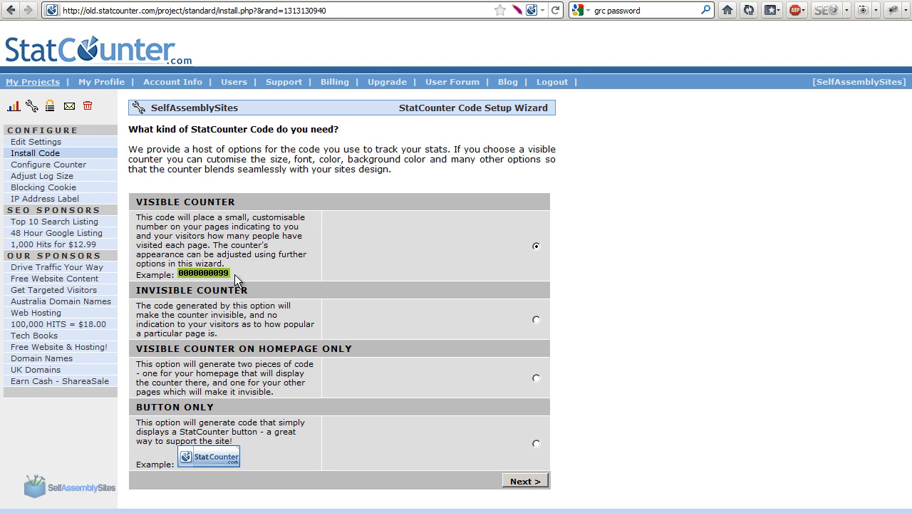
{"action": "mouse_move", "coordinate": [152, 305]}
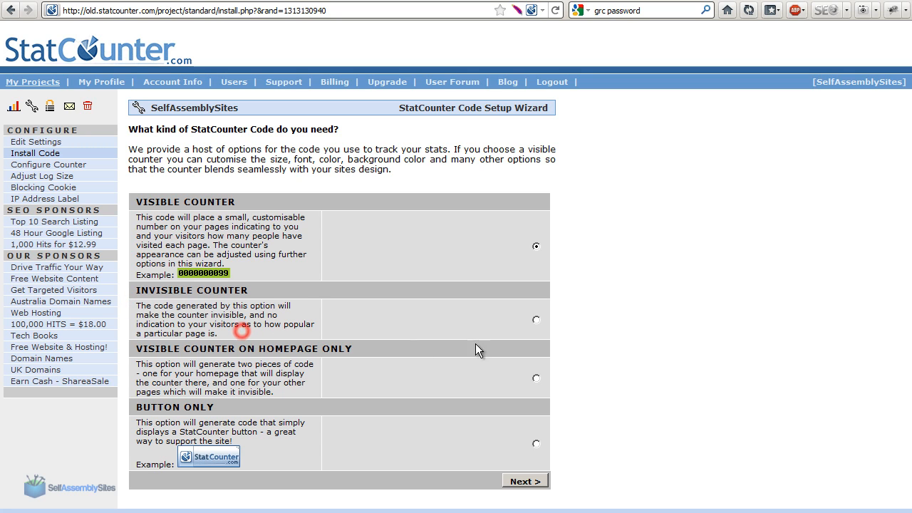
{"action": "left_click", "coordinate": [536, 320]}
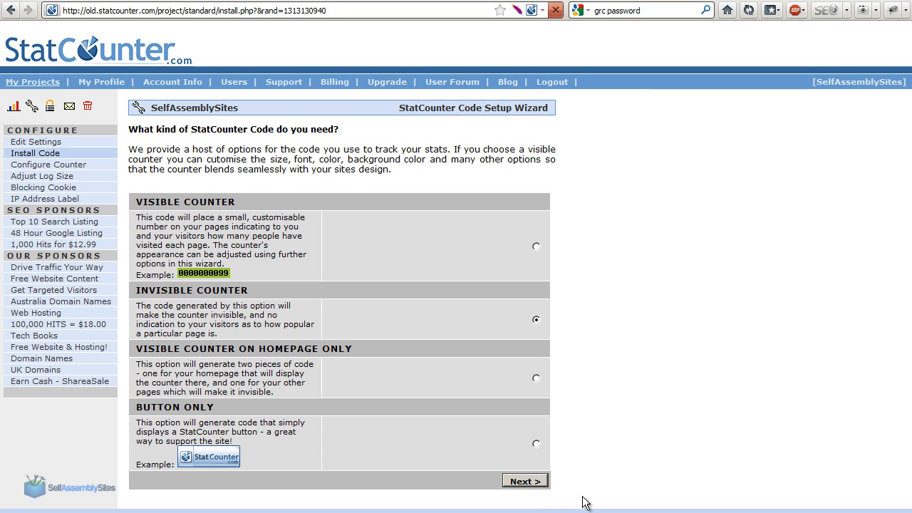
Step: Choose the 'Wordpress.org (I pay for the hosting)' install guide and enable XHTML compliance
{"action": "left_click", "coordinate": [525, 481]}
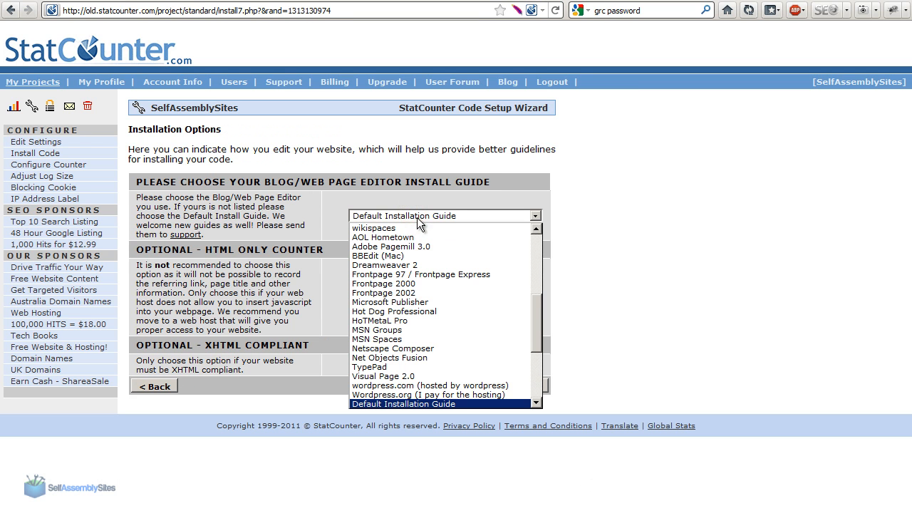
{"action": "scroll", "scroll_direction": "down", "scroll_amount": 3}
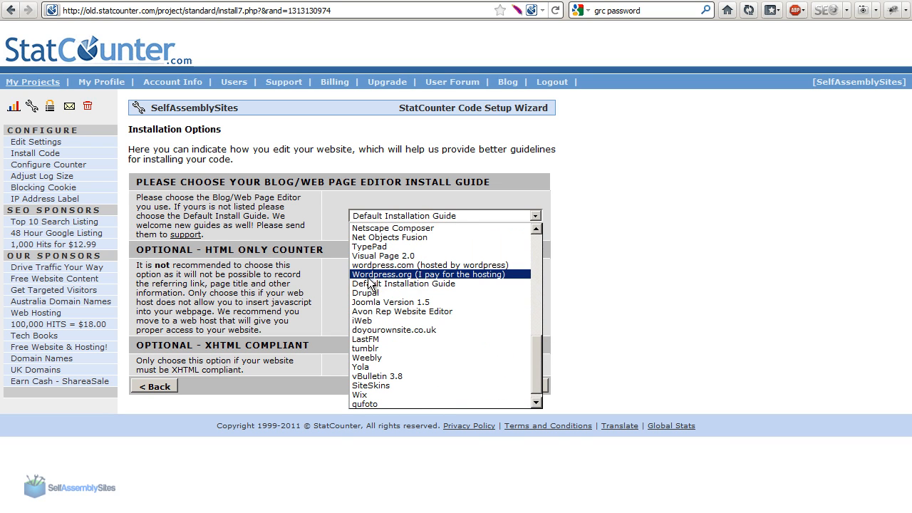
{"action": "mouse_move", "coordinate": [448, 282]}
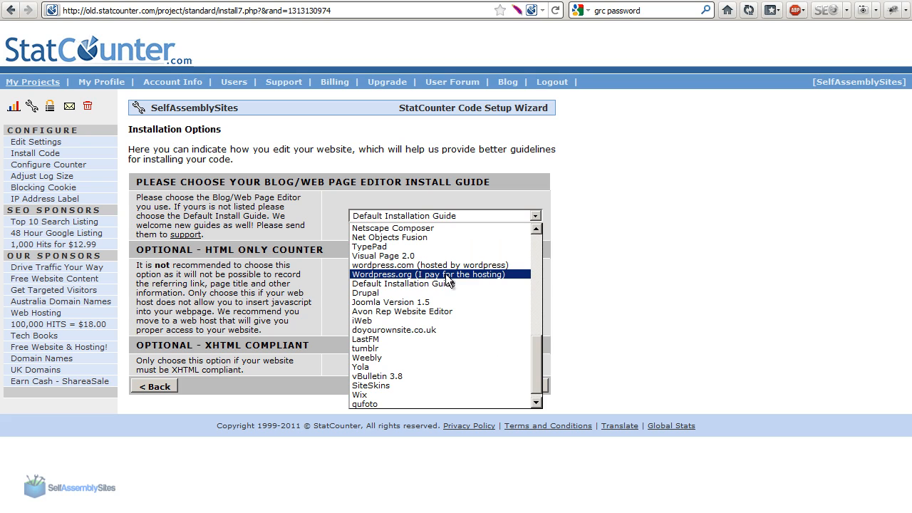
{"action": "left_click", "coordinate": [428, 274]}
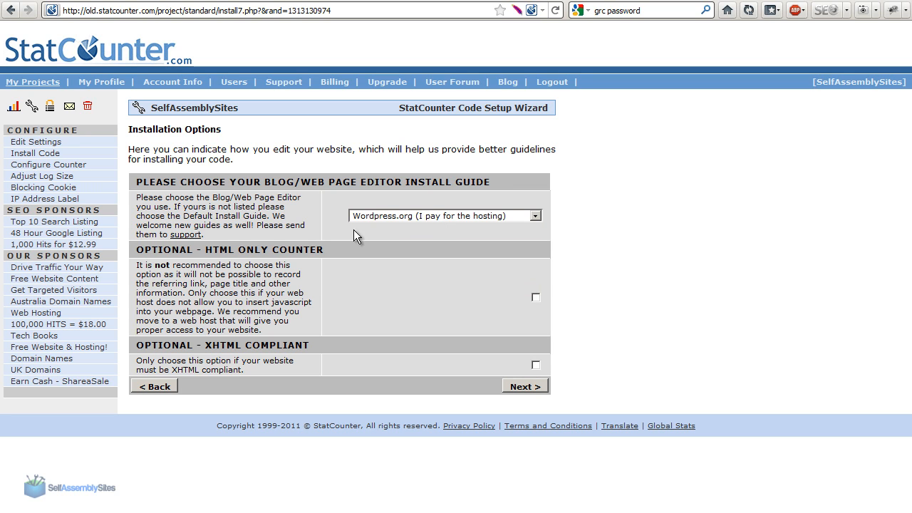
{"action": "mouse_move", "coordinate": [206, 264]}
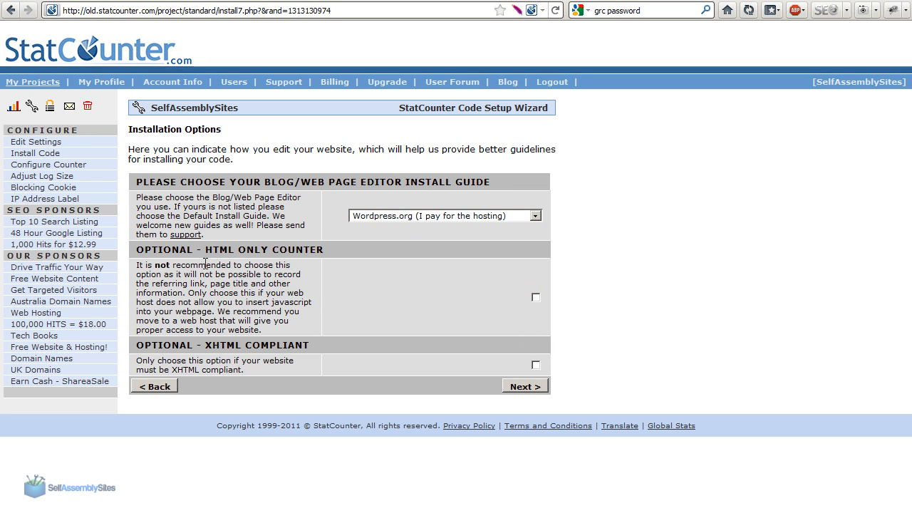
{"action": "mouse_move", "coordinate": [204, 273]}
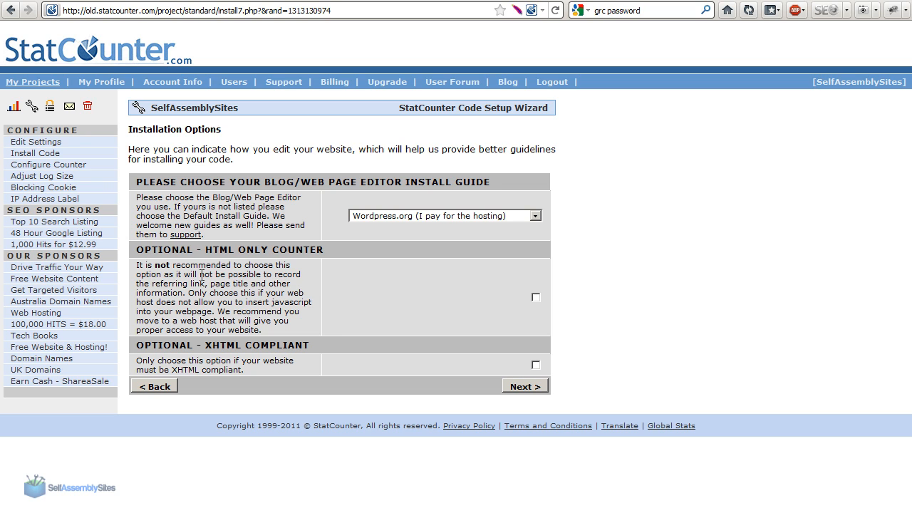
{"action": "mouse_move", "coordinate": [235, 379]}
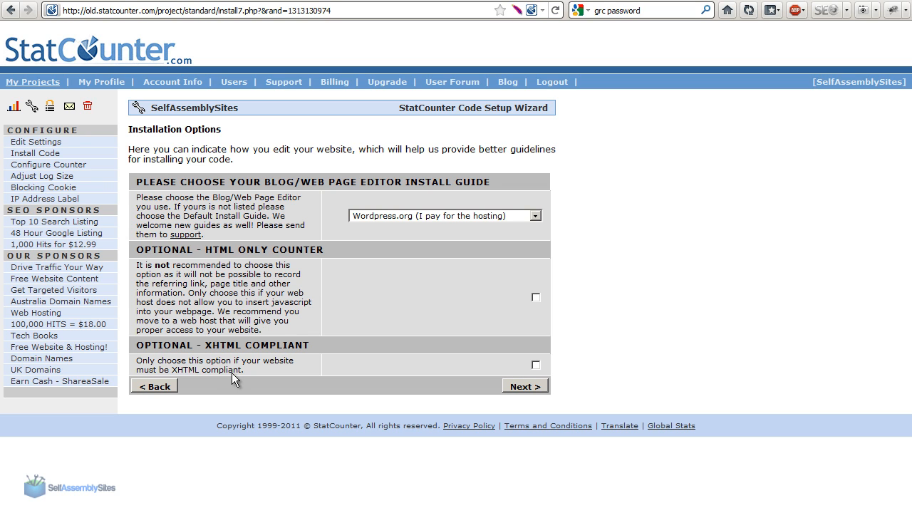
{"action": "double_click", "coordinate": [254, 346]}
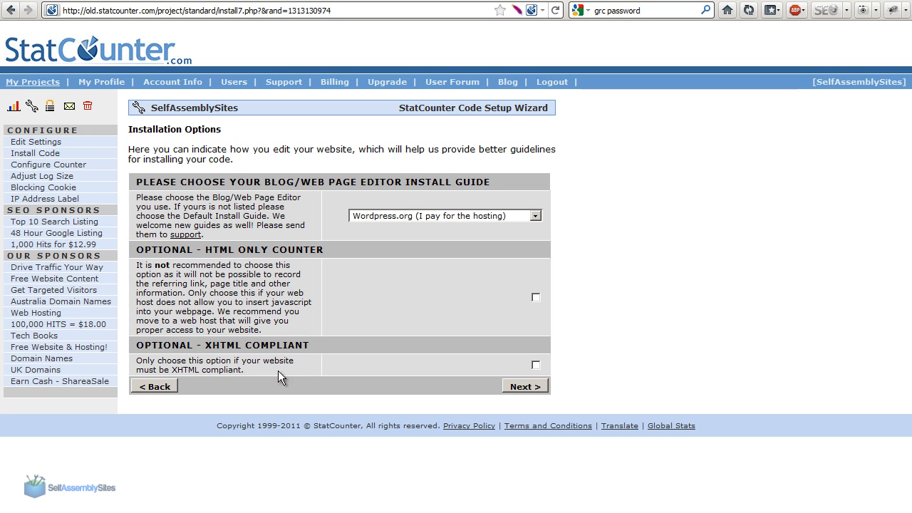
{"action": "mouse_move", "coordinate": [584, 400]}
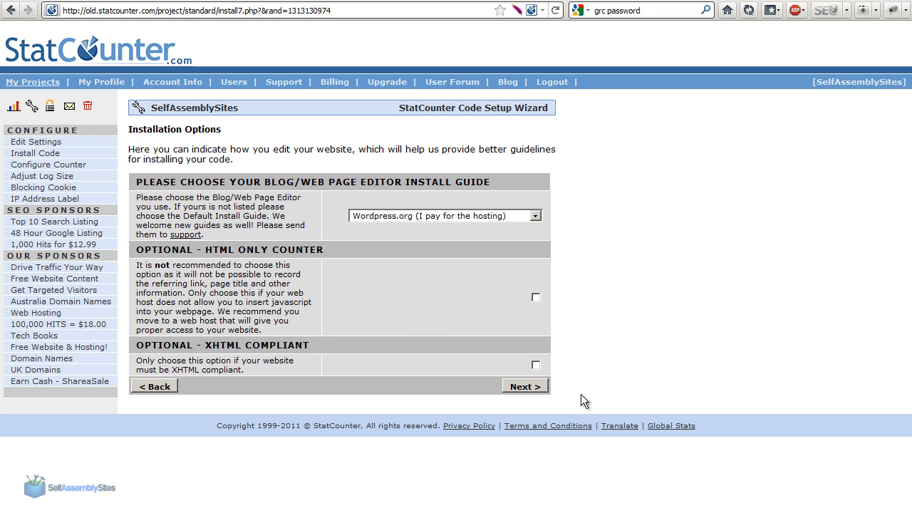
{"action": "left_click", "coordinate": [535, 364]}
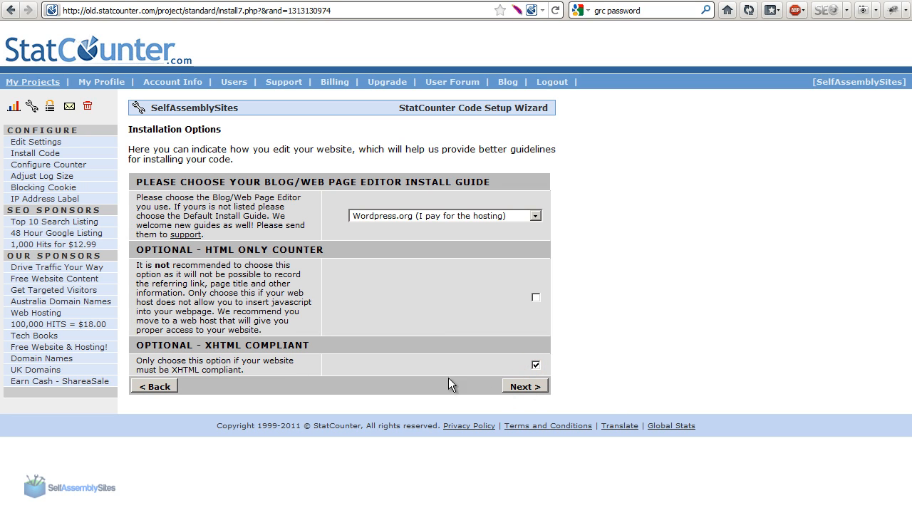
{"action": "mouse_move", "coordinate": [271, 383]}
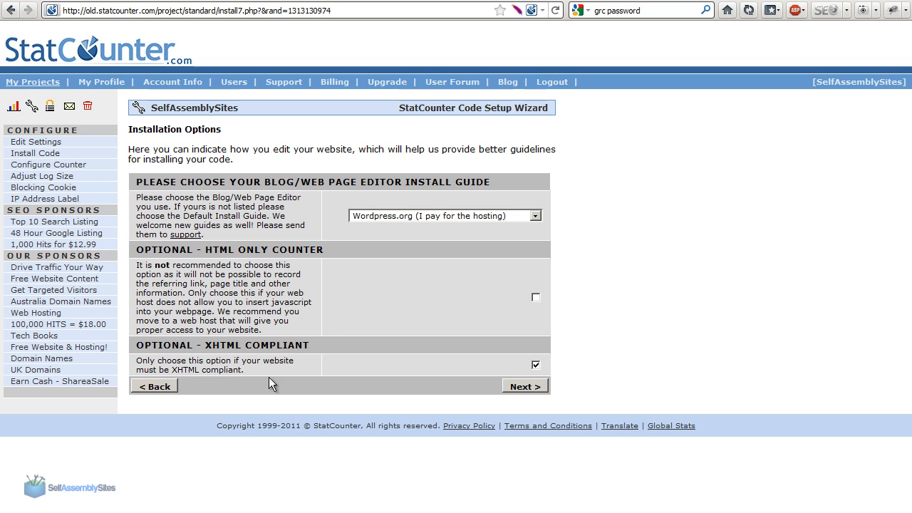
{"action": "mouse_move", "coordinate": [535, 365]}
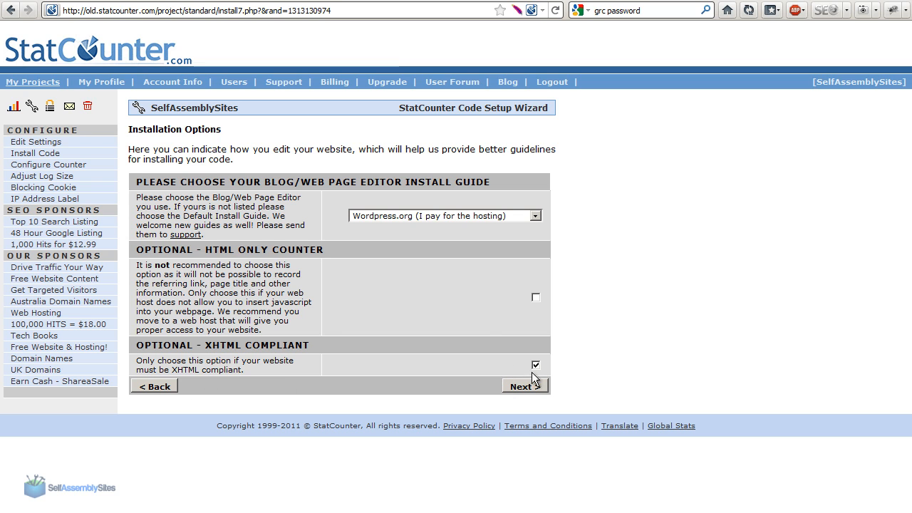
Step: Continue to the generated invisible-counter code and review the installation page
{"action": "left_click", "coordinate": [523, 385]}
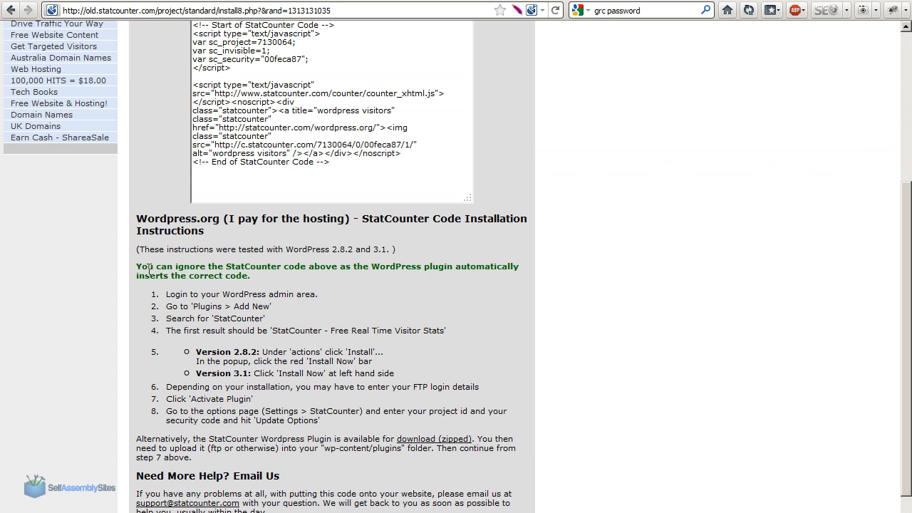
{"action": "mouse_move", "coordinate": [246, 305]}
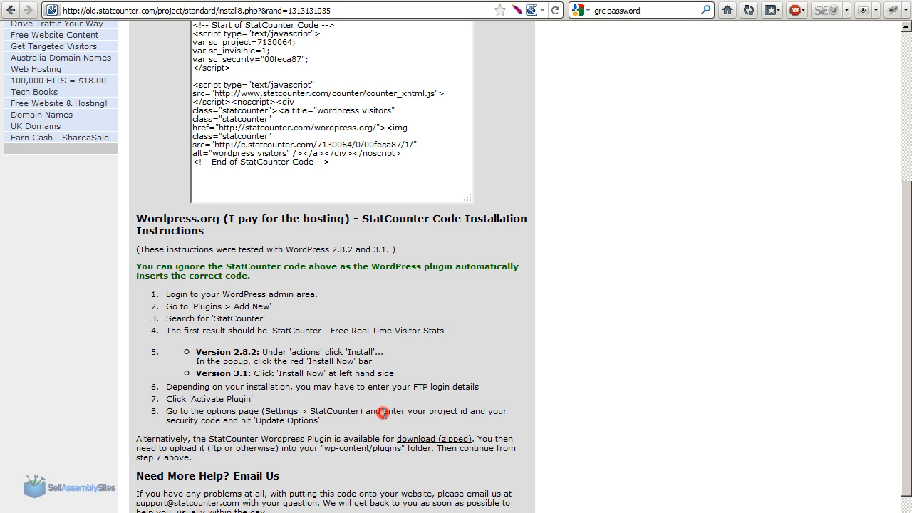
{"action": "mouse_move", "coordinate": [231, 422]}
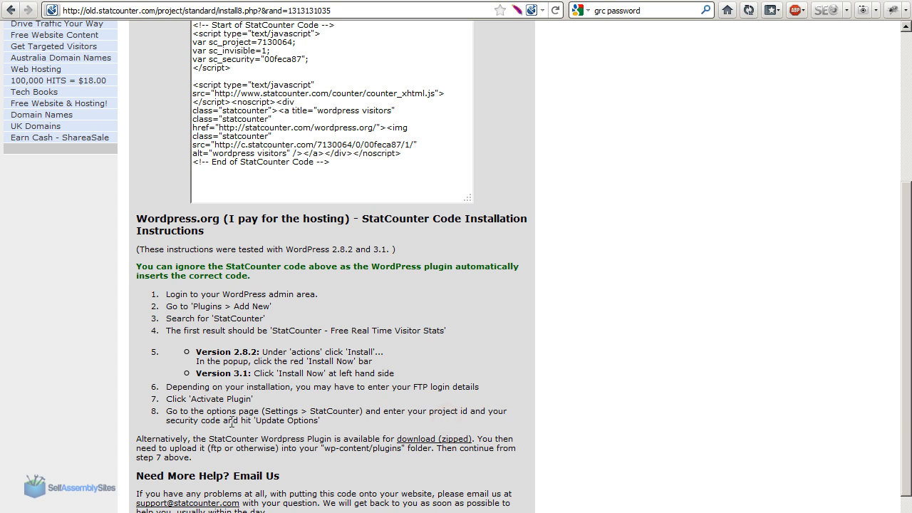
{"action": "mouse_move", "coordinate": [904, 389]}
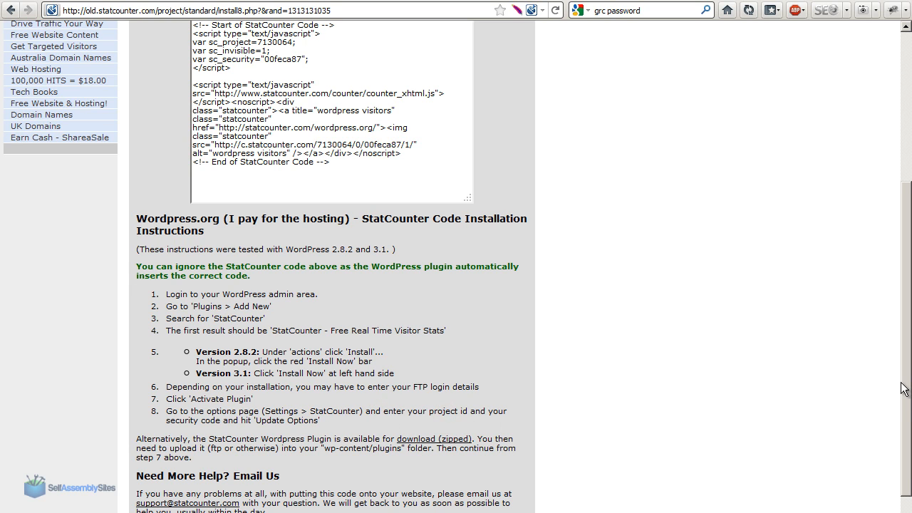
{"action": "scroll", "scroll_direction": "down", "scroll_amount": 3}
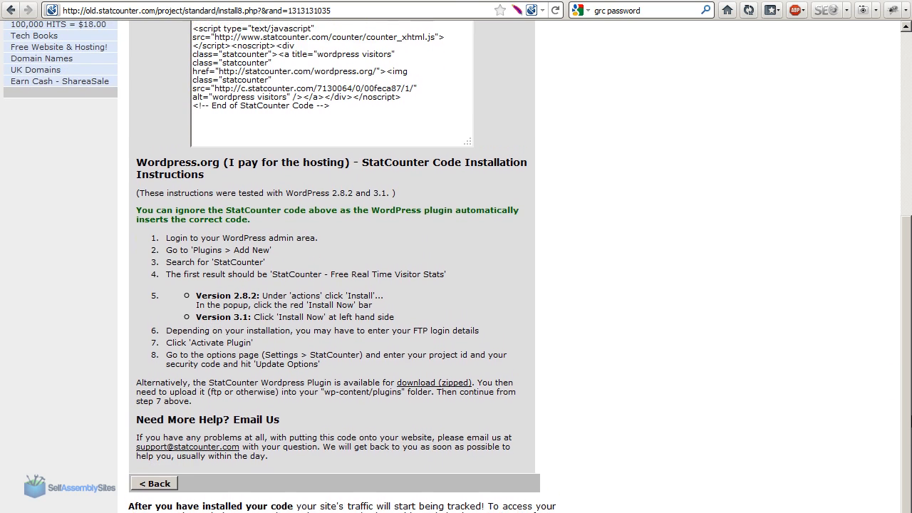
{"action": "scroll", "scroll_direction": "up", "scroll_amount": 3}
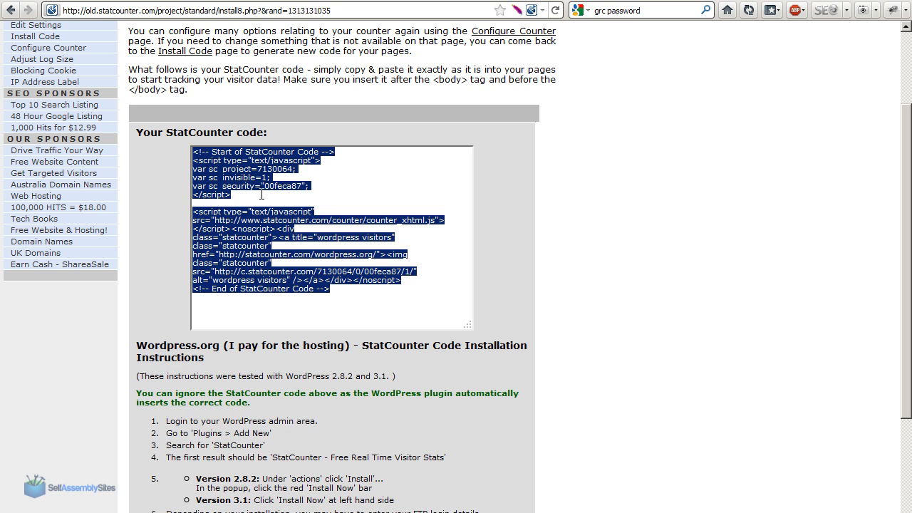
{"action": "scroll", "scroll_direction": "down", "scroll_amount": 3}
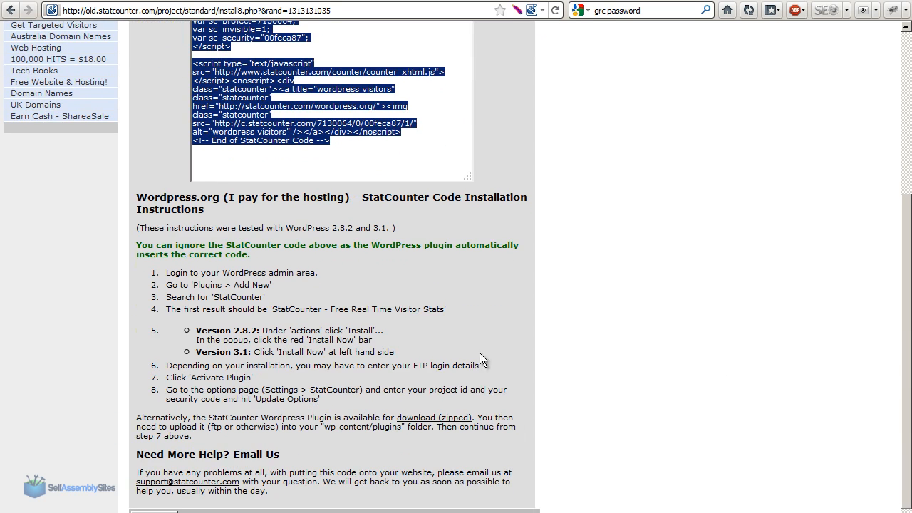
{"action": "mouse_move", "coordinate": [460, 303]}
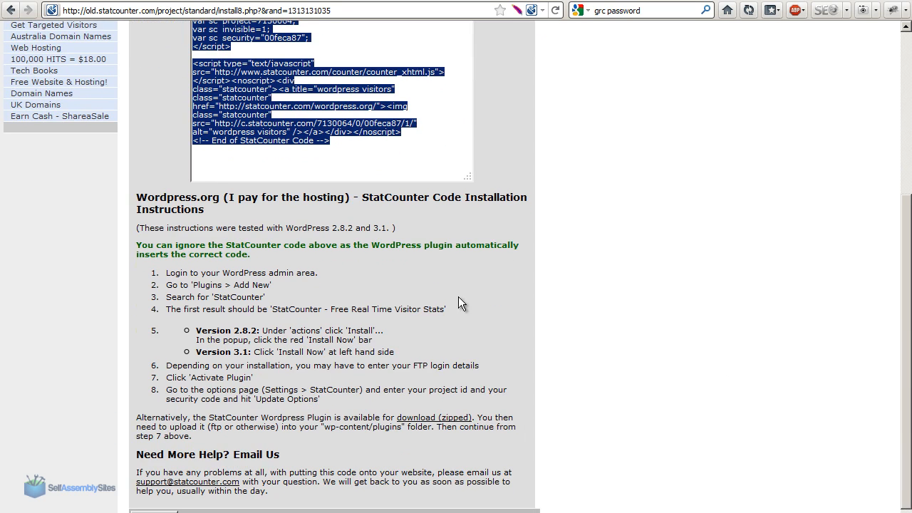
{"action": "mouse_move", "coordinate": [319, 21]}
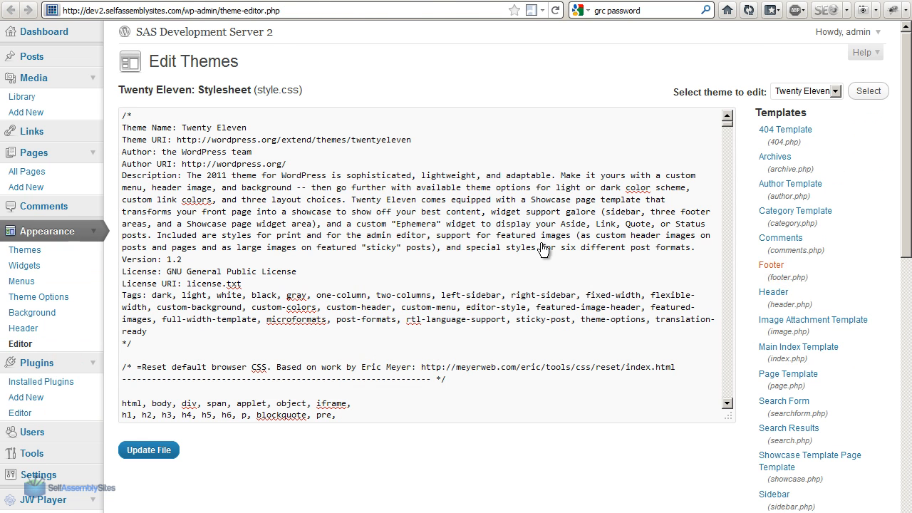
Step: Open Twenty Eleven's footer.php and place the StatCounter code after wp_footer
{"action": "left_click", "coordinate": [770, 266]}
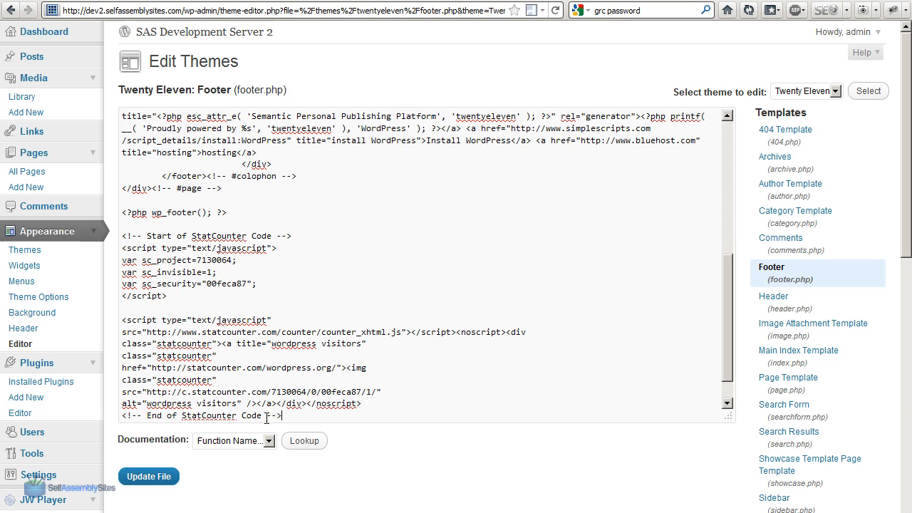
{"action": "scroll", "scroll_direction": "down", "scroll_amount": 3}
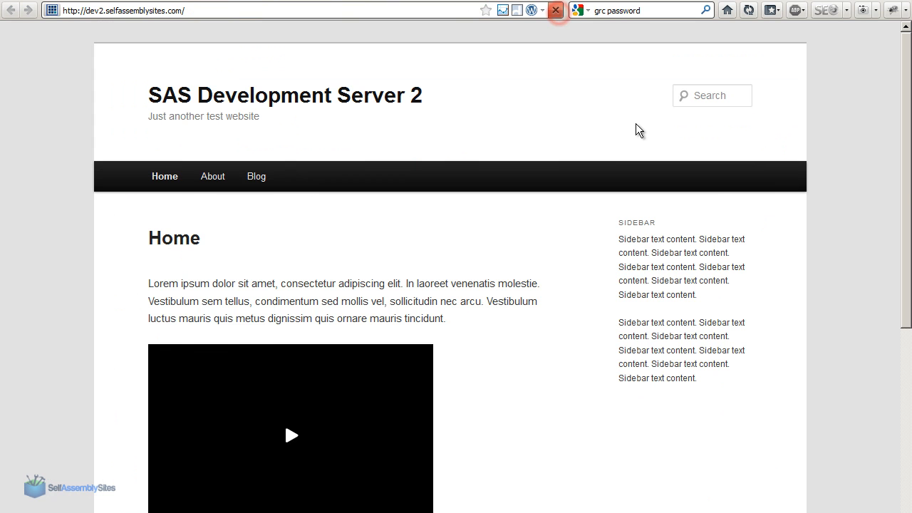
Step: Scroll the SAS Development Server 2 home page to its footer and reload it
{"action": "scroll", "scroll_direction": "down", "scroll_amount": 3}
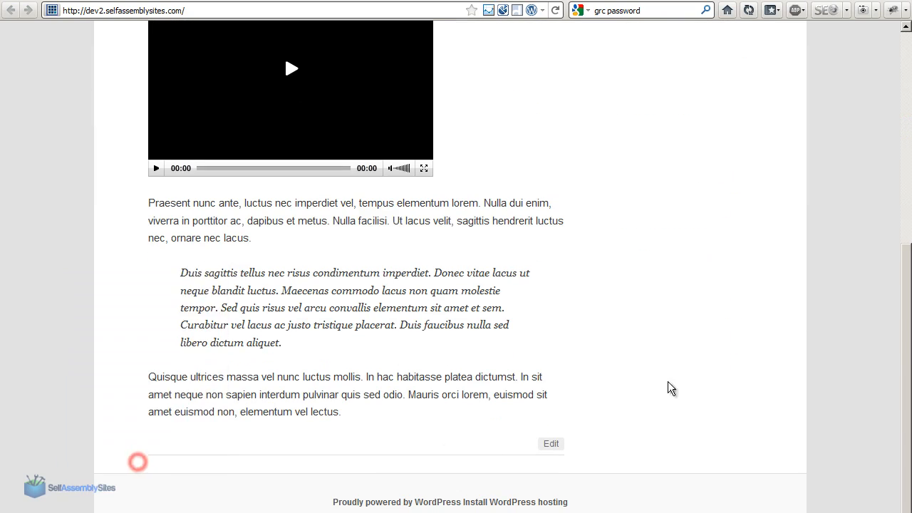
{"action": "key", "text": "ctrl+u"}
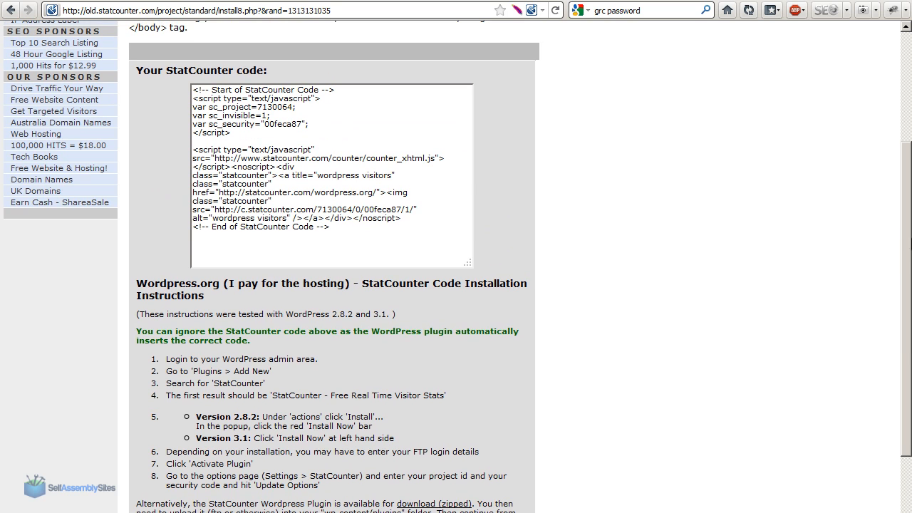
Step: Open the SelfAssemblySites Summary from My Projects
{"action": "scroll", "scroll_direction": "up", "scroll_amount": 3}
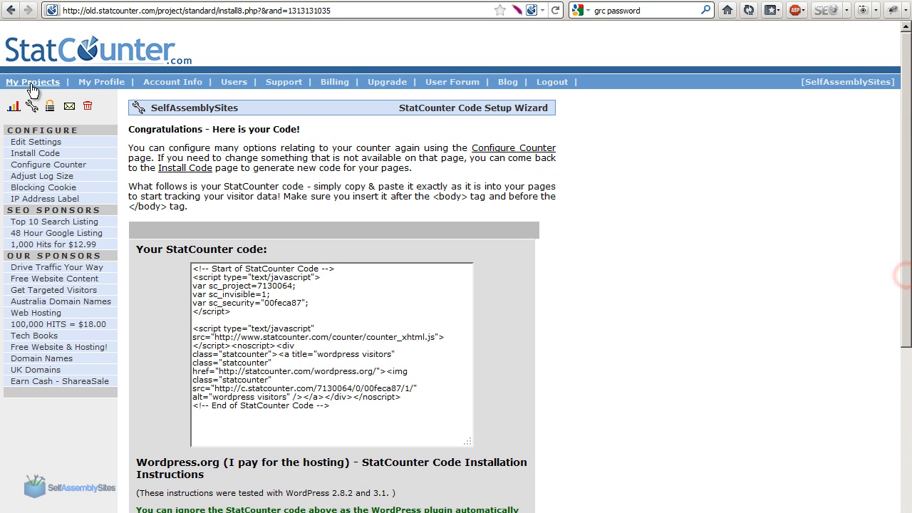
{"action": "mouse_move", "coordinate": [641, 114]}
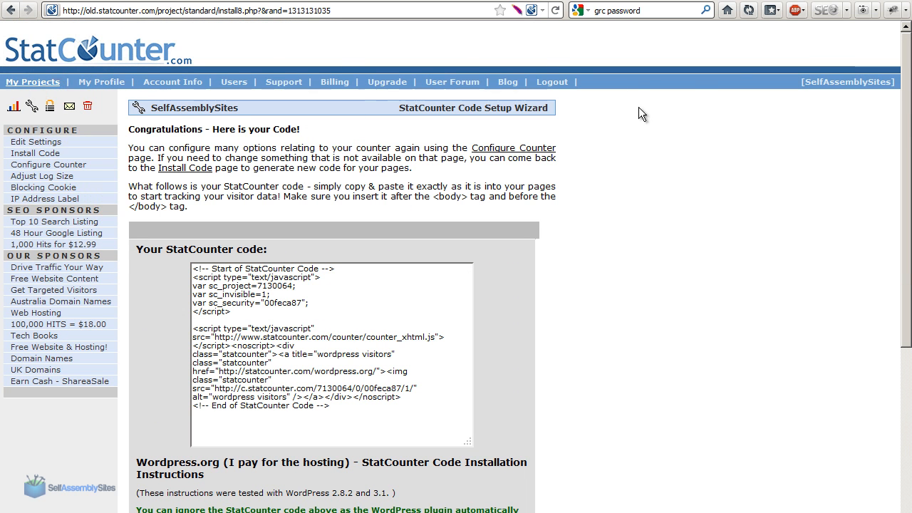
{"action": "left_click", "coordinate": [32, 81]}
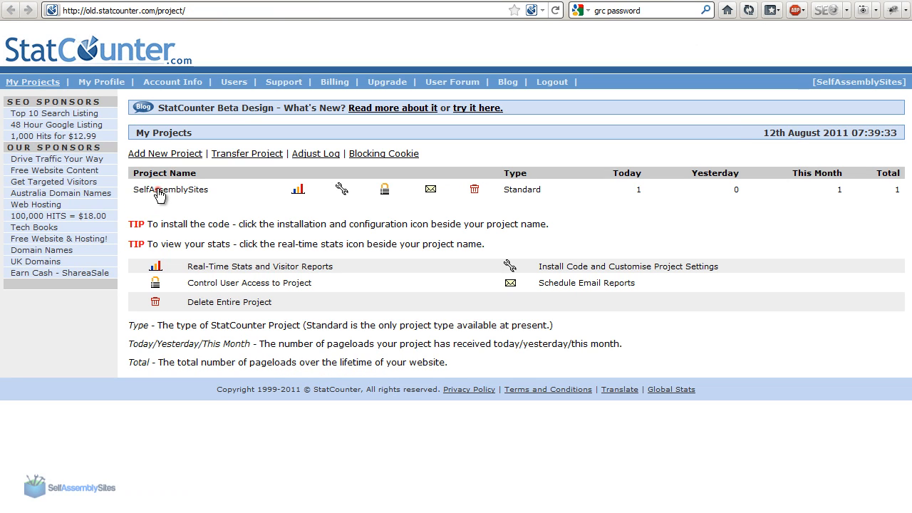
{"action": "left_click", "coordinate": [298, 189]}
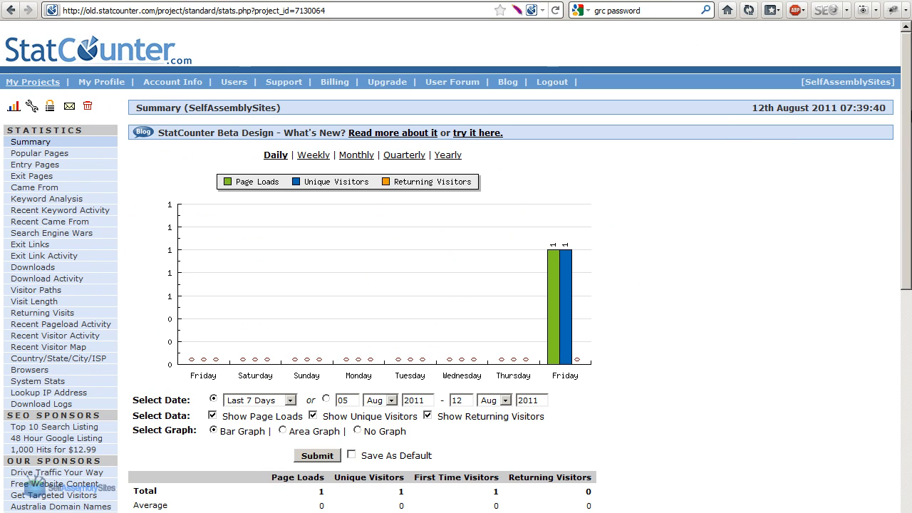
Step: Review the summary table confirming 3 page loads and 1 unique visitor today
{"action": "scroll", "scroll_direction": "down", "scroll_amount": 3}
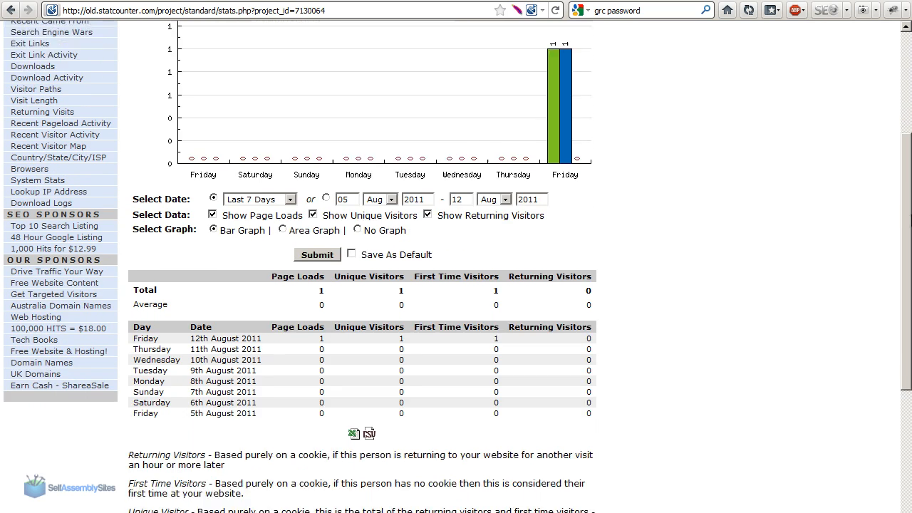
{"action": "scroll", "scroll_direction": "down", "scroll_amount": 3}
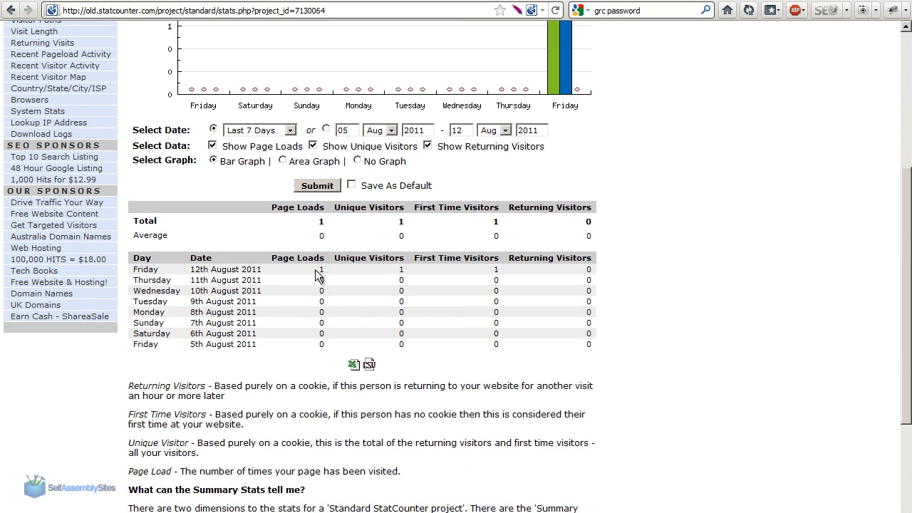
{"action": "scroll", "scroll_direction": "up", "scroll_amount": 3}
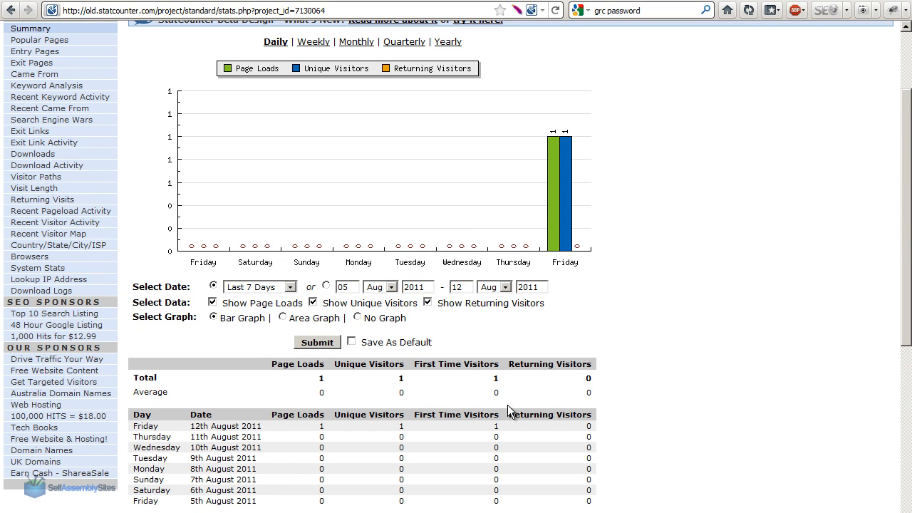
{"action": "mouse_move", "coordinate": [390, 157]}
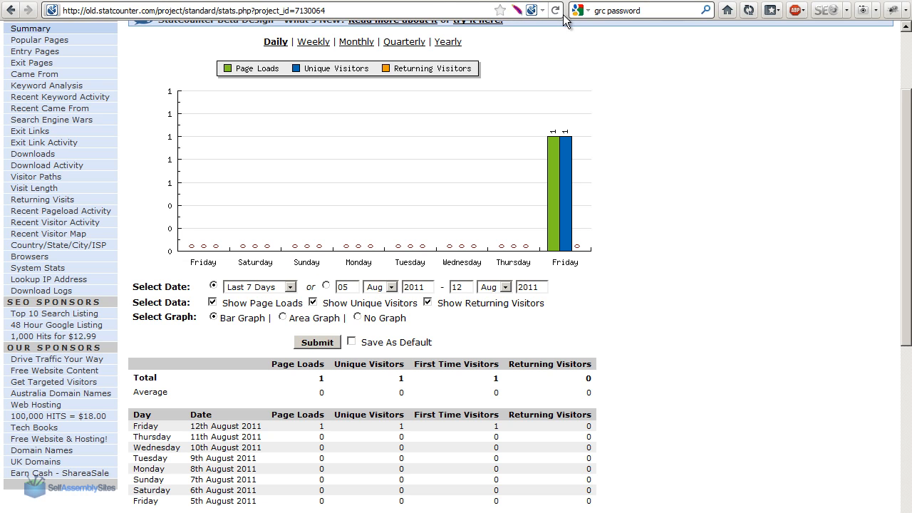
{"action": "scroll", "scroll_direction": "up", "scroll_amount": 3}
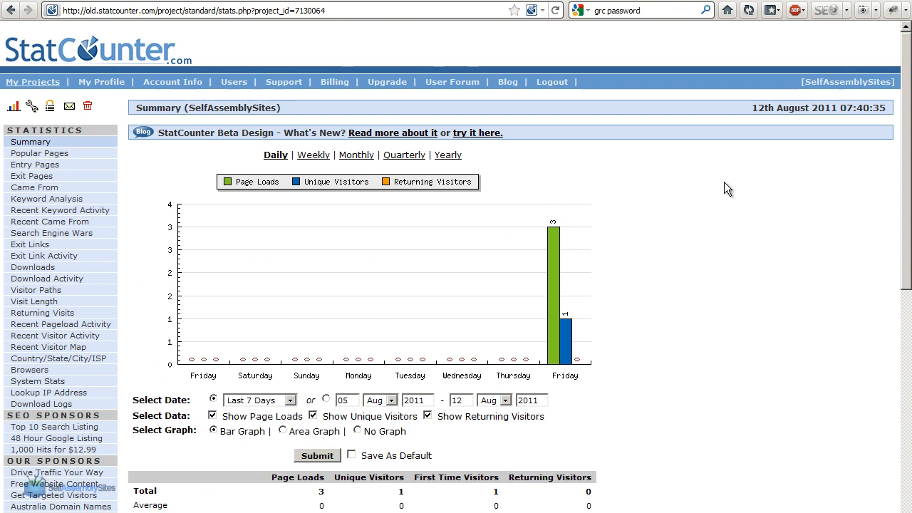
{"action": "mouse_move", "coordinate": [566, 338]}
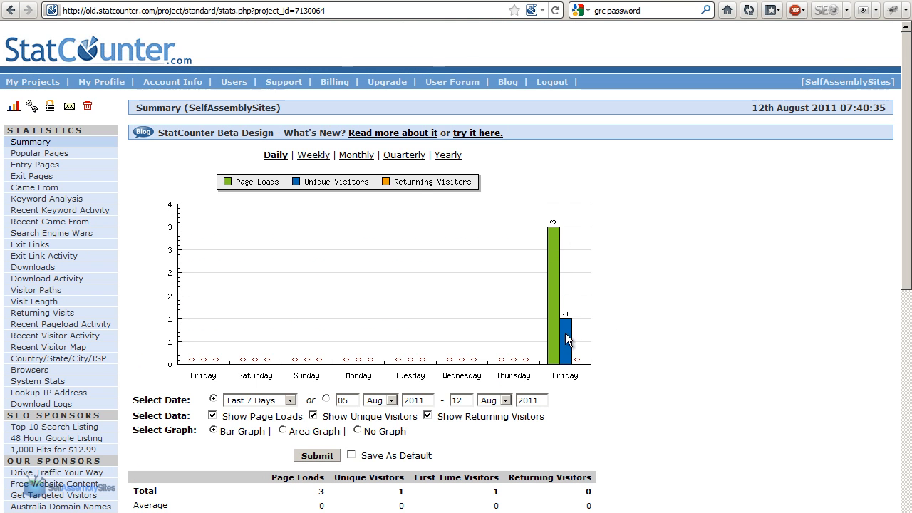
{"action": "mouse_move", "coordinate": [326, 199]}
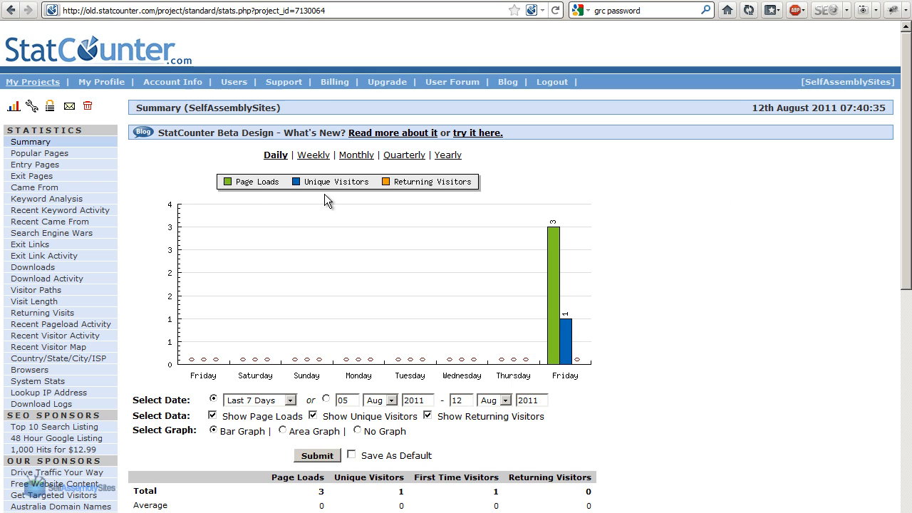
{"action": "mouse_move", "coordinate": [568, 319]}
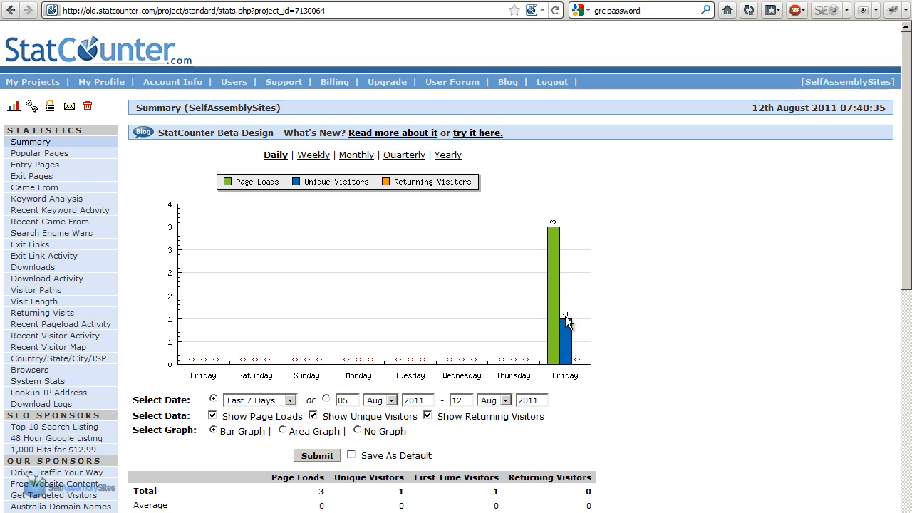
{"action": "mouse_move", "coordinate": [558, 228]}
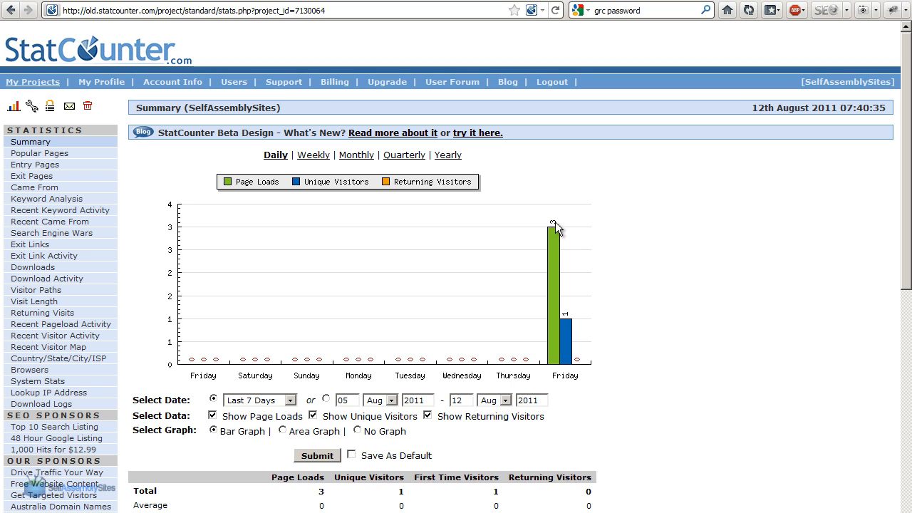
{"action": "mouse_move", "coordinate": [383, 148]}
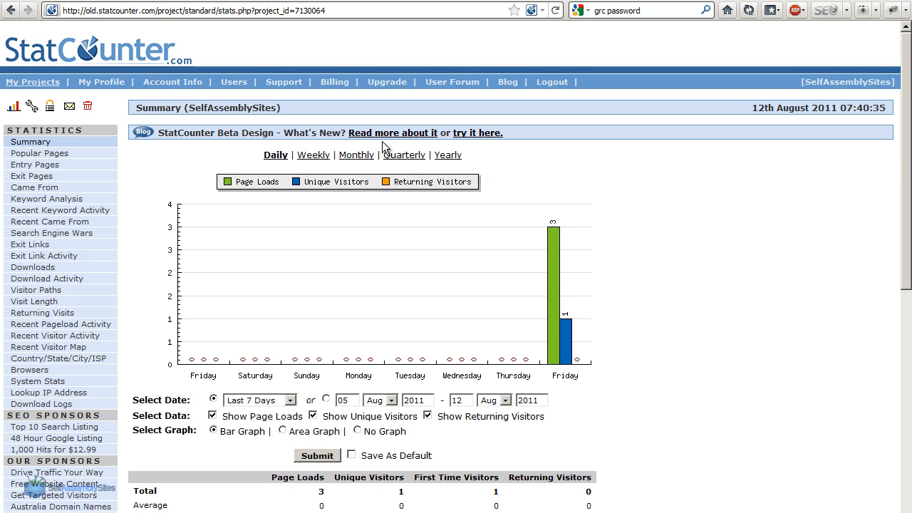
{"action": "scroll", "scroll_direction": "down", "scroll_amount": 3}
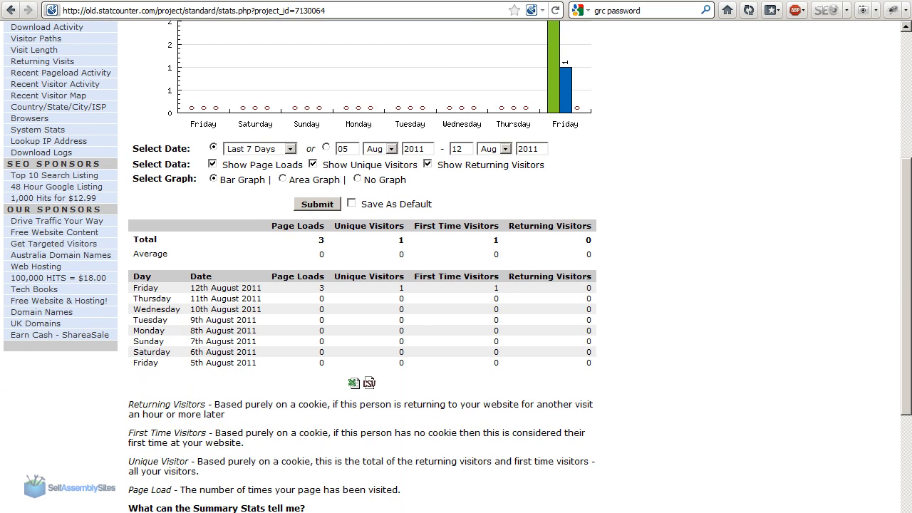
{"action": "scroll", "scroll_direction": "up", "scroll_amount": 3}
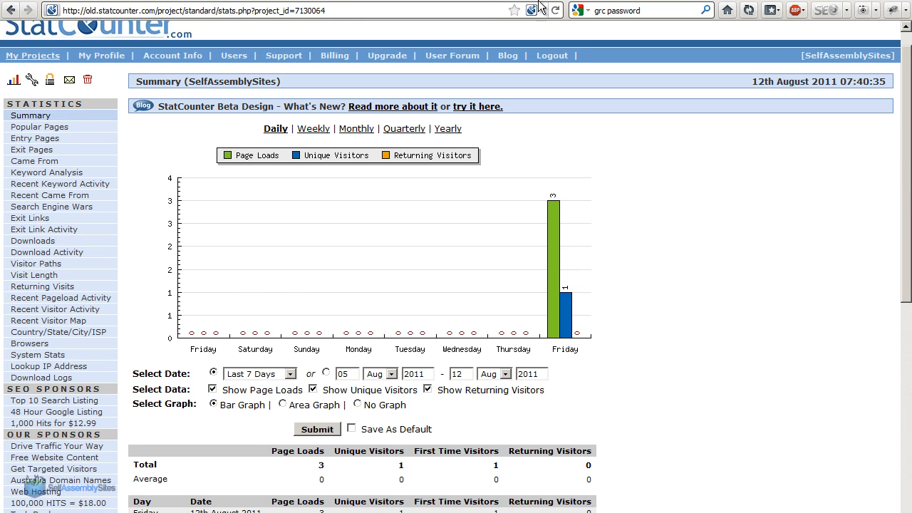
{"action": "left_click", "coordinate": [35, 69]}
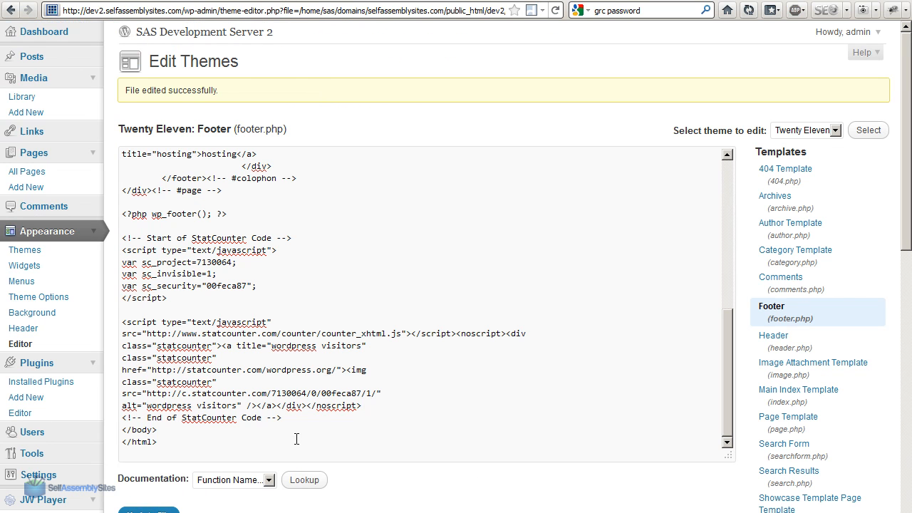
Step: Select and delete the pasted StatCounter code block from footer.php
{"action": "left_click_drag", "start_coordinate": [121, 238], "coordinate": [281, 417]}
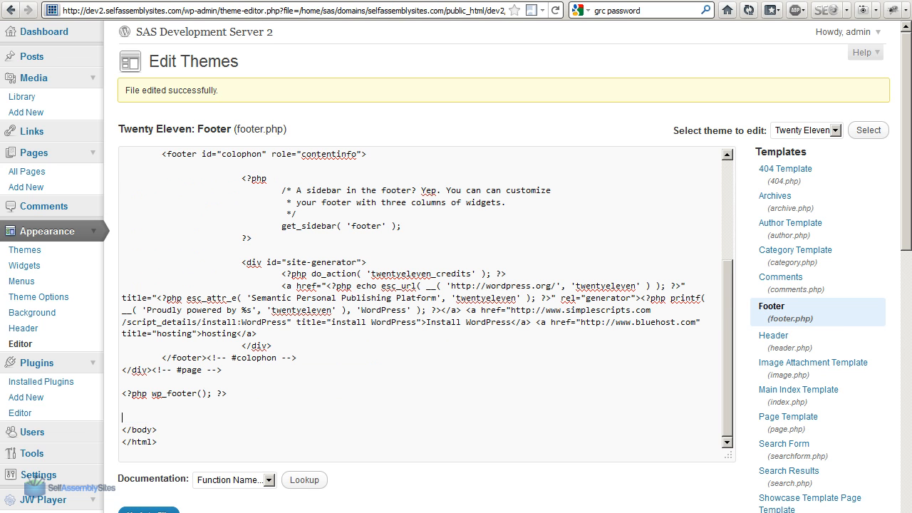
{"action": "mouse_move", "coordinate": [277, 113]}
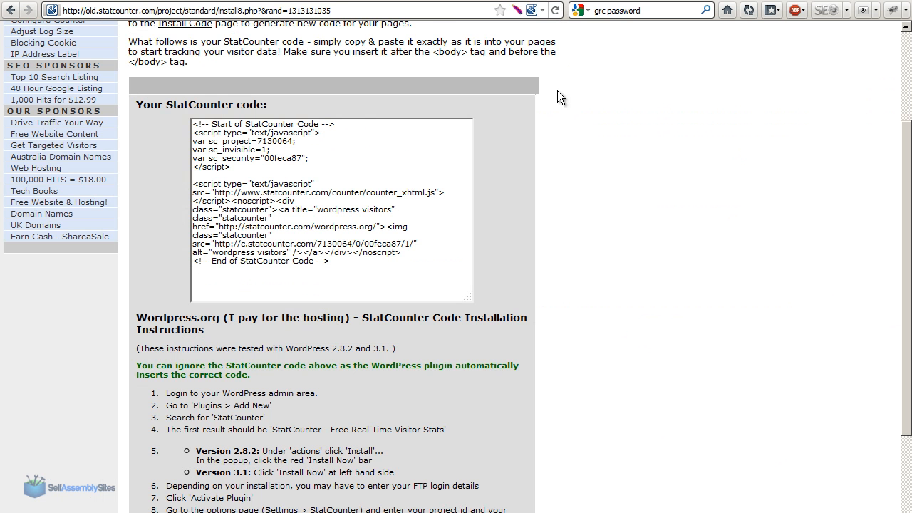
{"action": "double_click", "coordinate": [239, 418]}
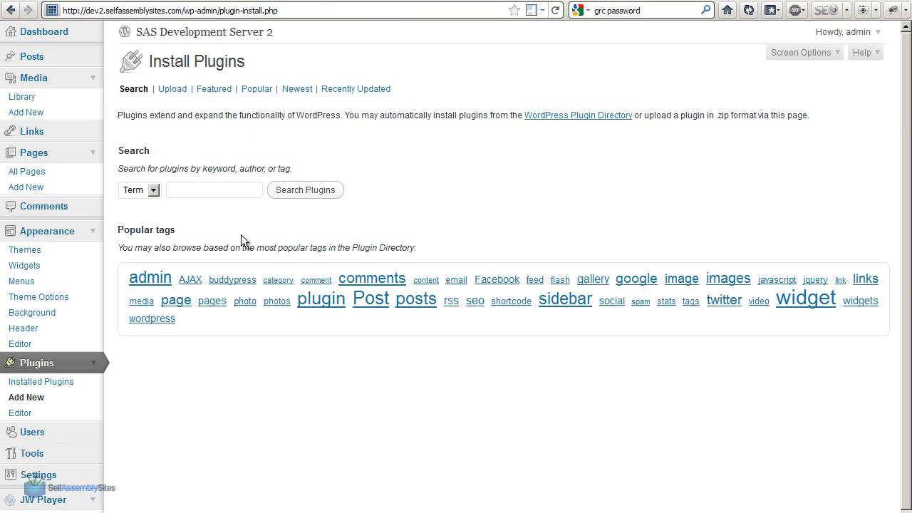
Step: Install and activate the StatCounter - Free Real Time Visitor Stats plugin
{"action": "left_click", "coordinate": [305, 190]}
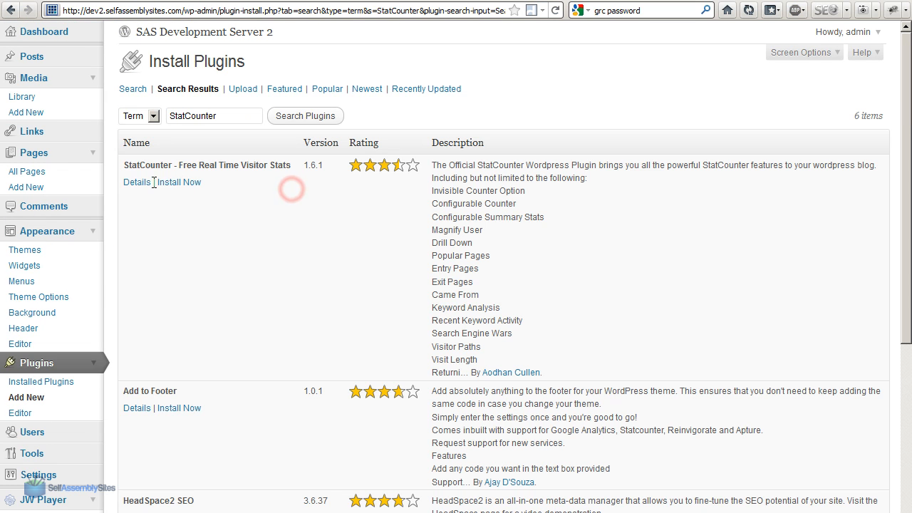
{"action": "left_click", "coordinate": [178, 182]}
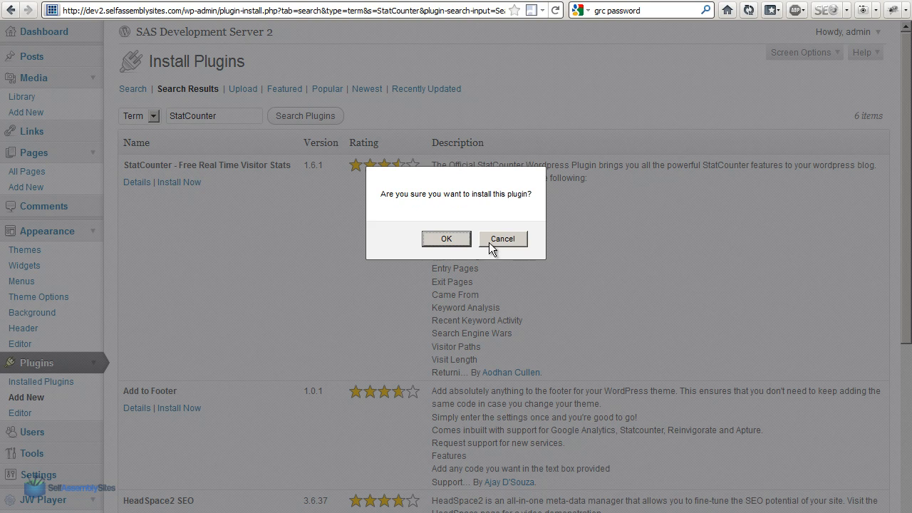
{"action": "left_click", "coordinate": [446, 239]}
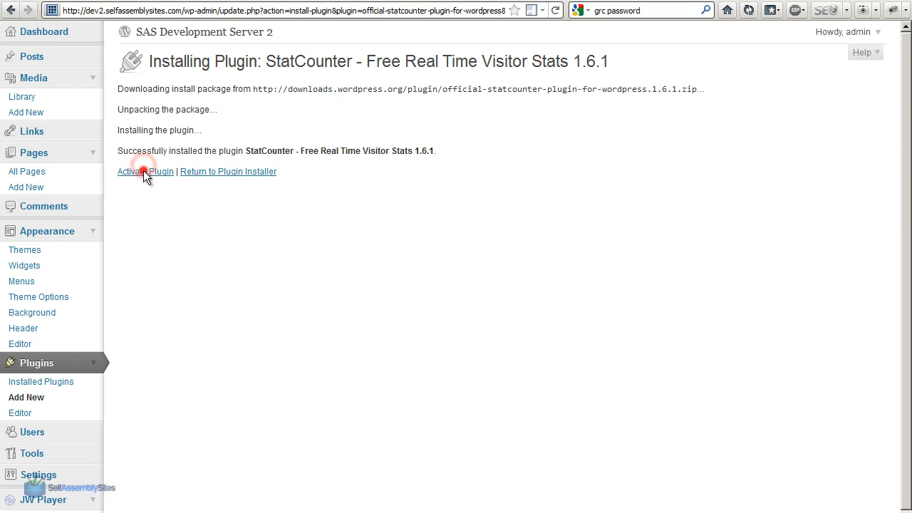
{"action": "left_click", "coordinate": [145, 171]}
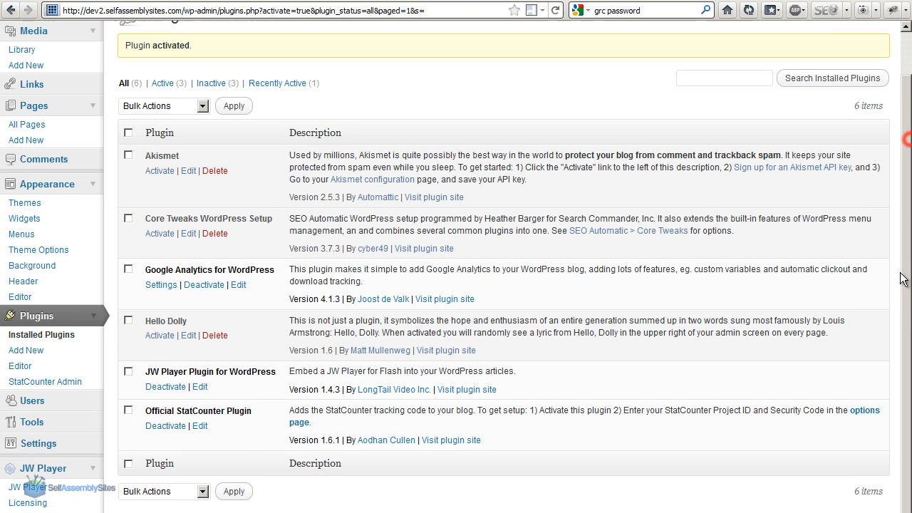
{"action": "mouse_move", "coordinate": [45, 381]}
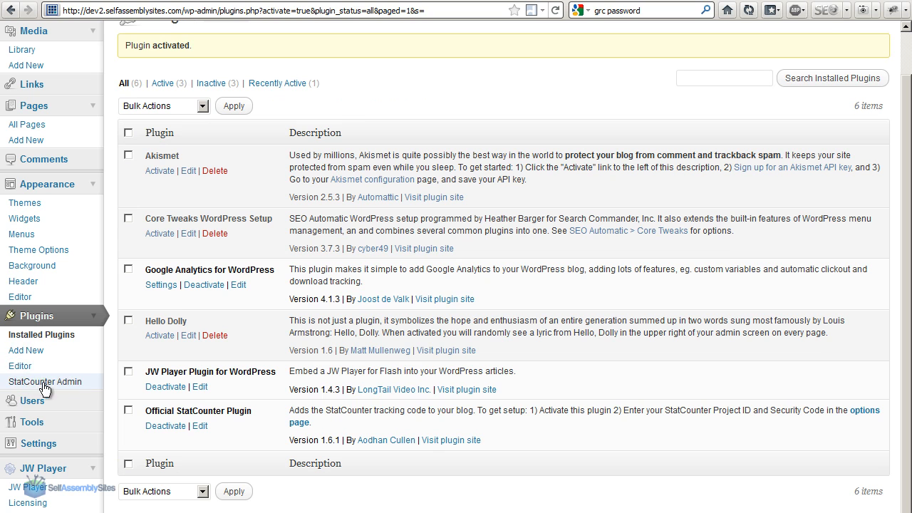
{"action": "left_click", "coordinate": [45, 381]}
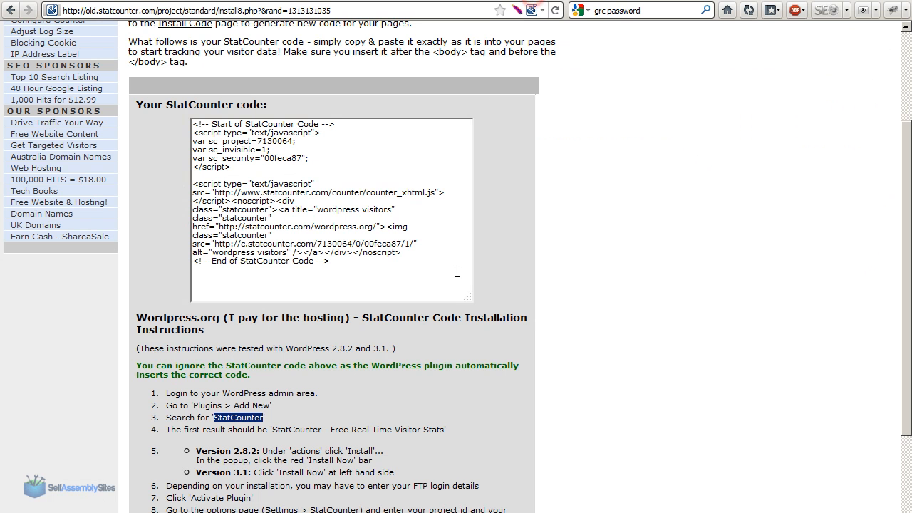
Step: Highlight step 8 of the WordPress.org plugin instructions on project ID and security code
{"action": "scroll", "scroll_direction": "down", "scroll_amount": 3}
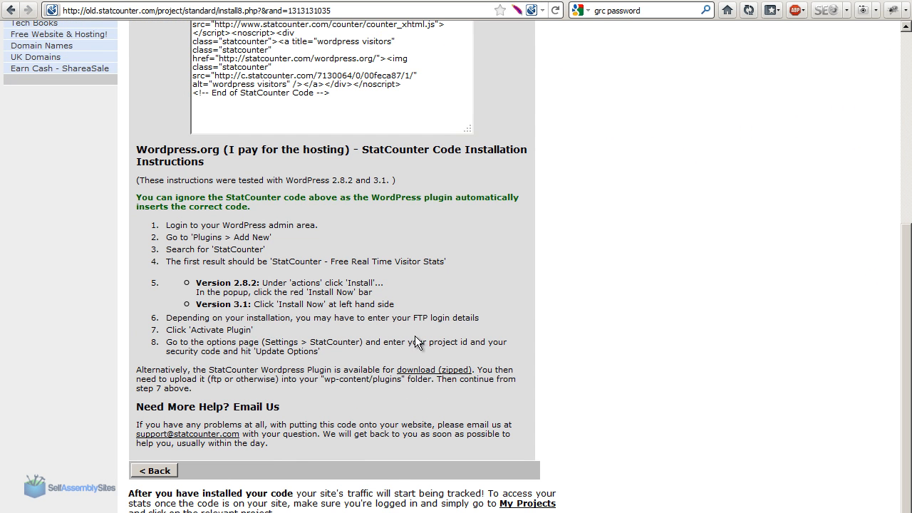
{"action": "left_click_drag", "start_coordinate": [421, 342], "coordinate": [320, 351]}
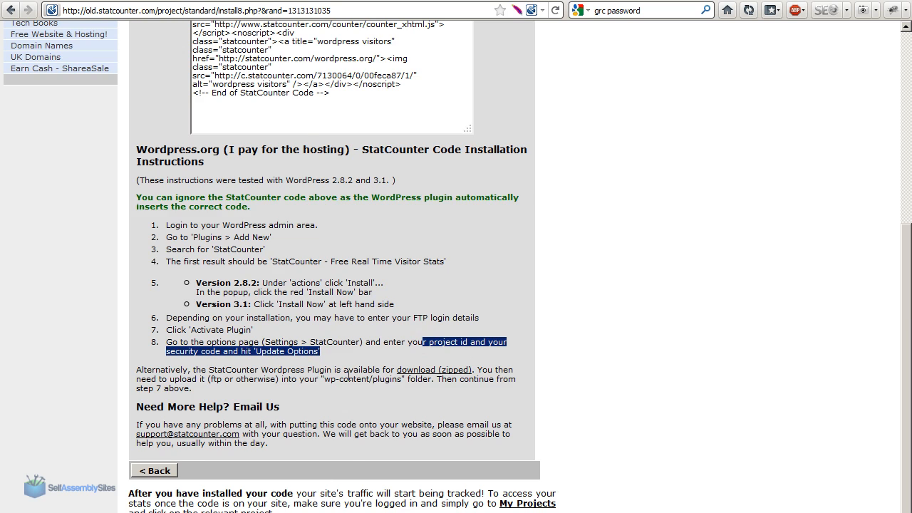
{"action": "scroll", "scroll_direction": "up", "scroll_amount": 3}
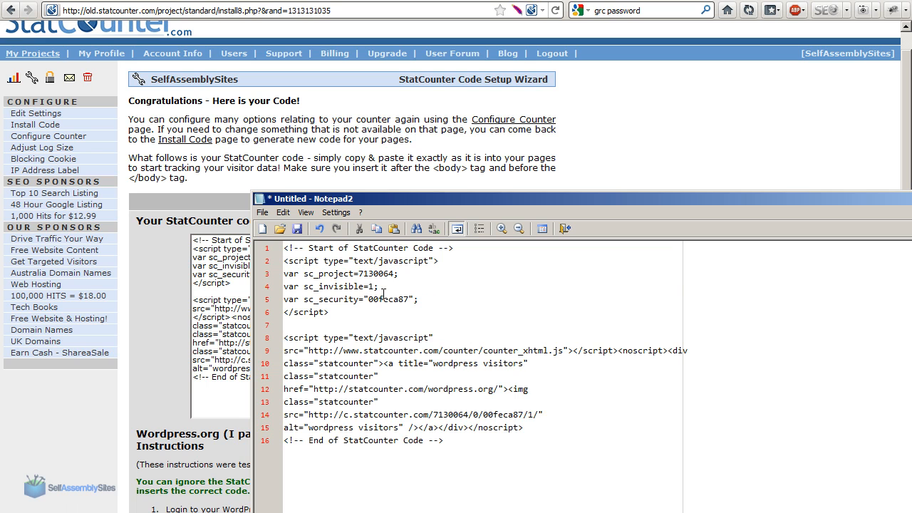
Step: Select the sc_project value 7130064 in the Notepad2 code
{"action": "double_click", "coordinate": [374, 273]}
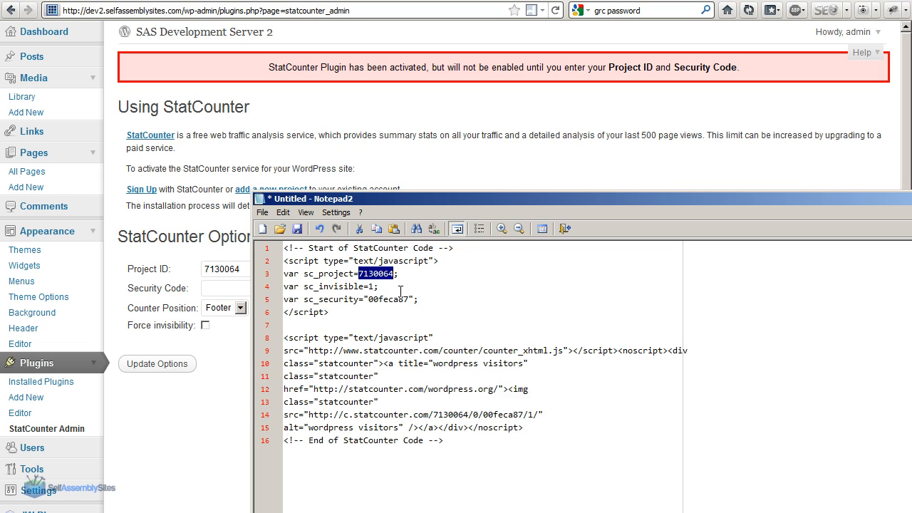
{"action": "double_click", "coordinate": [382, 299]}
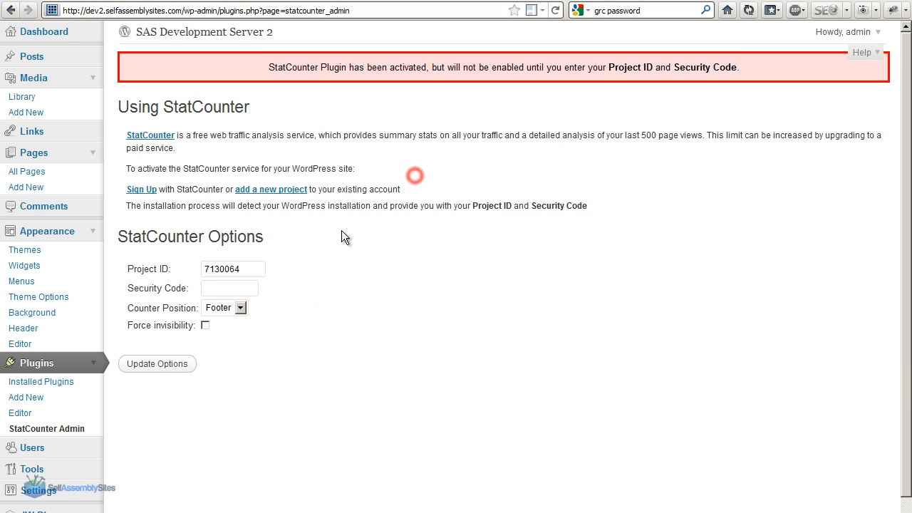
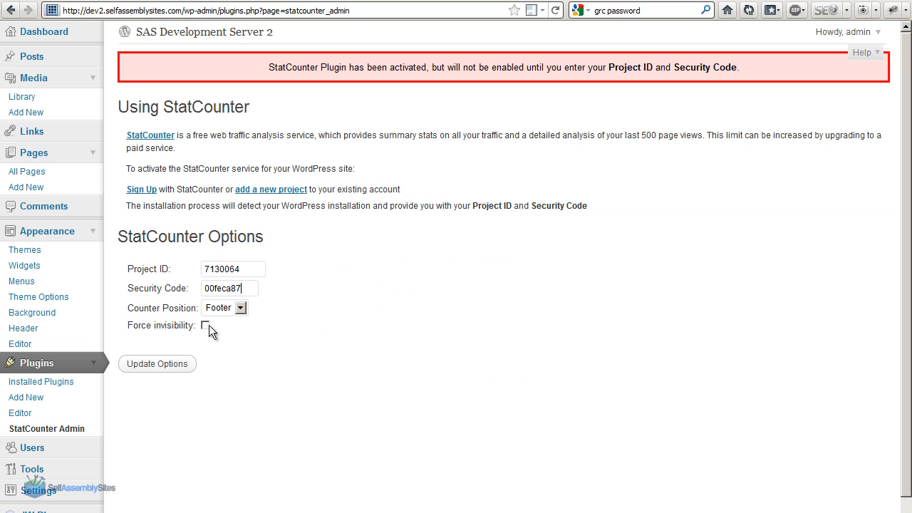
{"action": "mouse_move", "coordinate": [241, 314]}
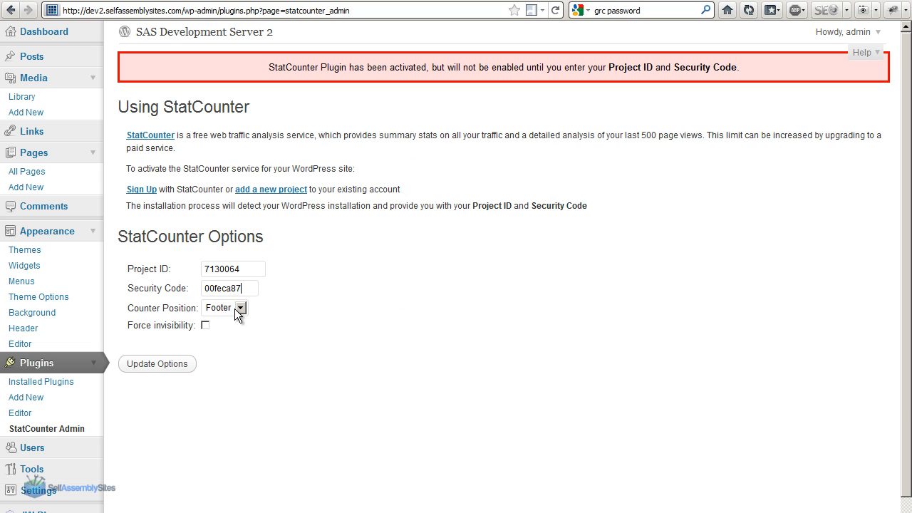
{"action": "left_click", "coordinate": [205, 325]}
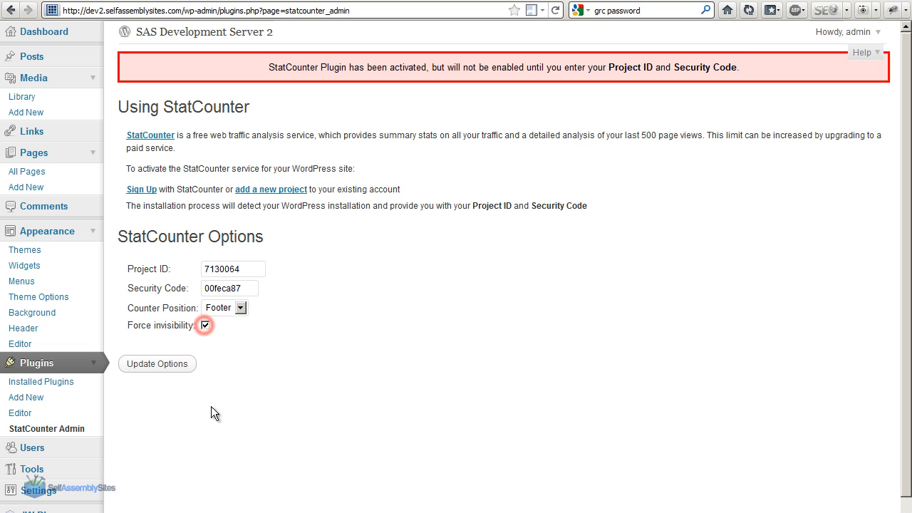
{"action": "left_click", "coordinate": [157, 364]}
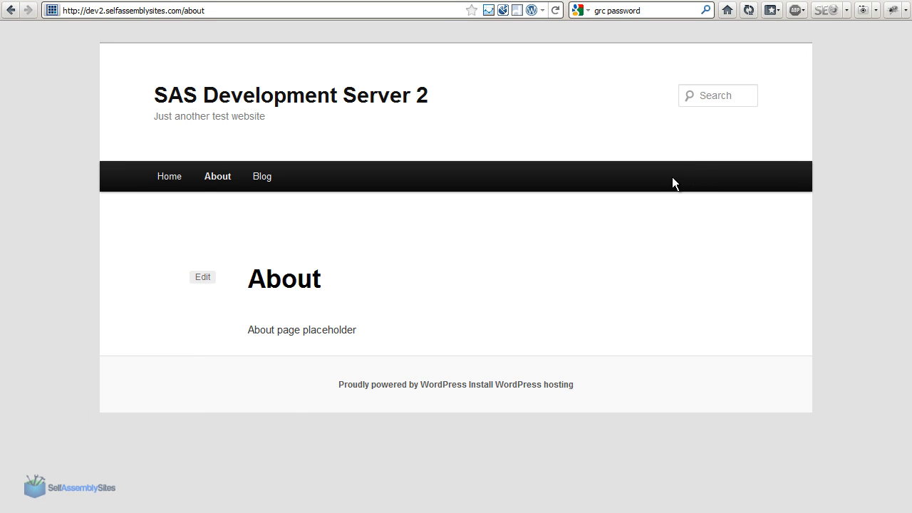
{"action": "key", "text": "ctrl+u"}
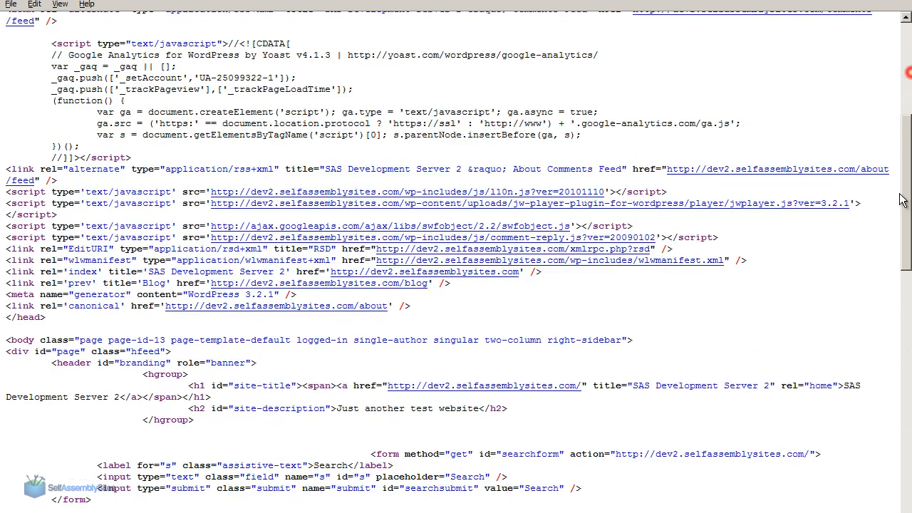
{"action": "scroll", "scroll_direction": "down", "scroll_amount": 3}
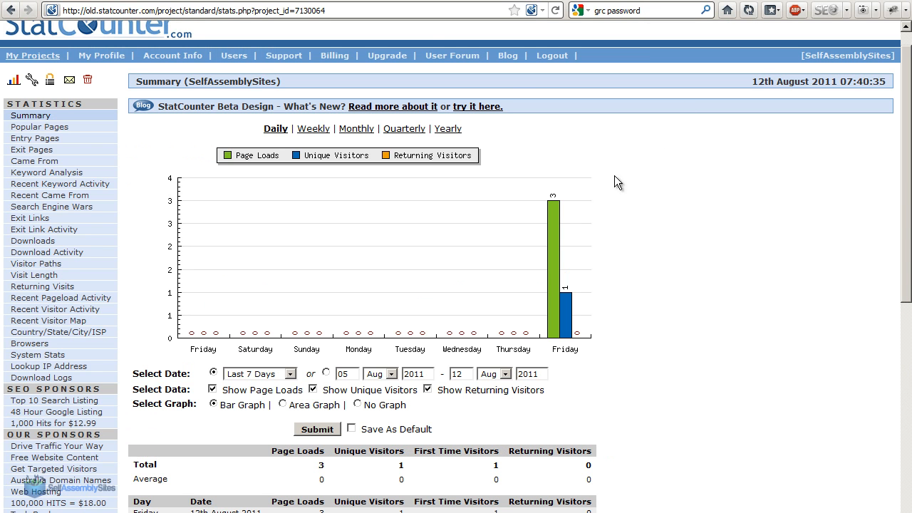
{"action": "mouse_move", "coordinate": [547, 293]}
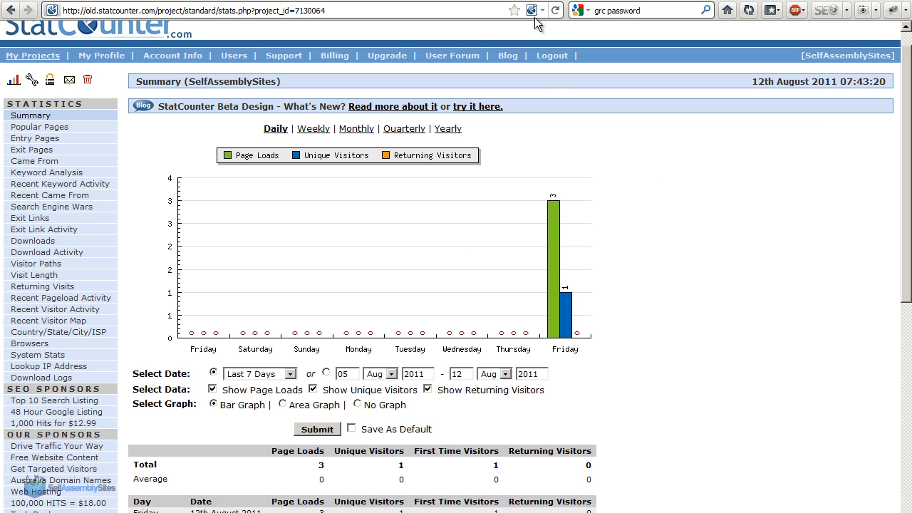
{"action": "mouse_move", "coordinate": [559, 33]}
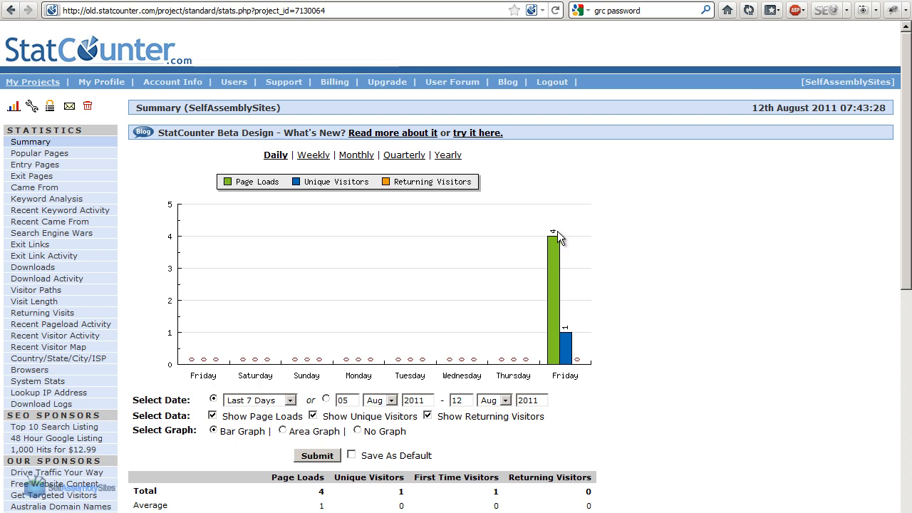
{"action": "mouse_move", "coordinate": [459, 148]}
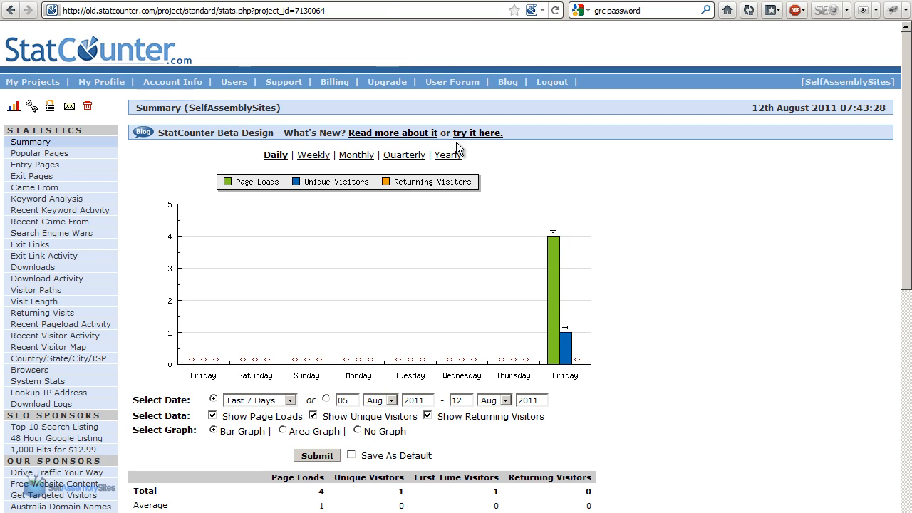
{"action": "mouse_move", "coordinate": [119, 107]}
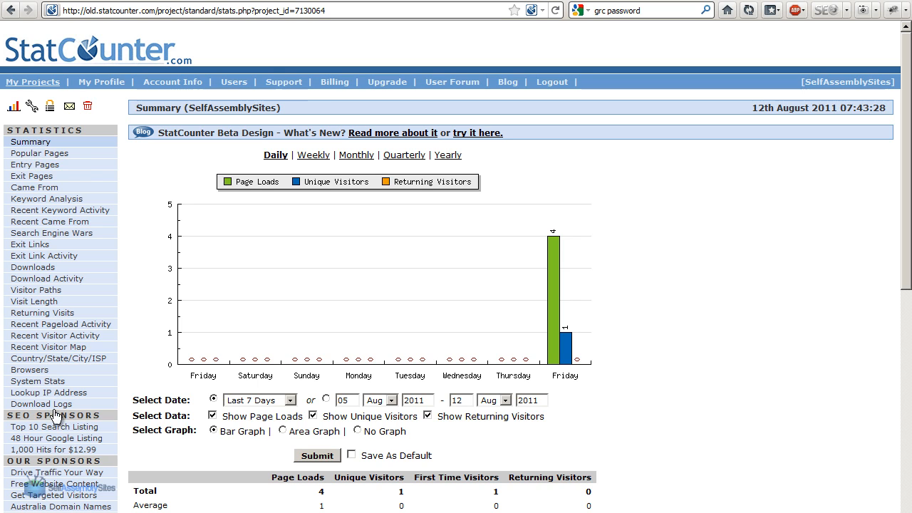
{"action": "mouse_move", "coordinate": [52, 233]}
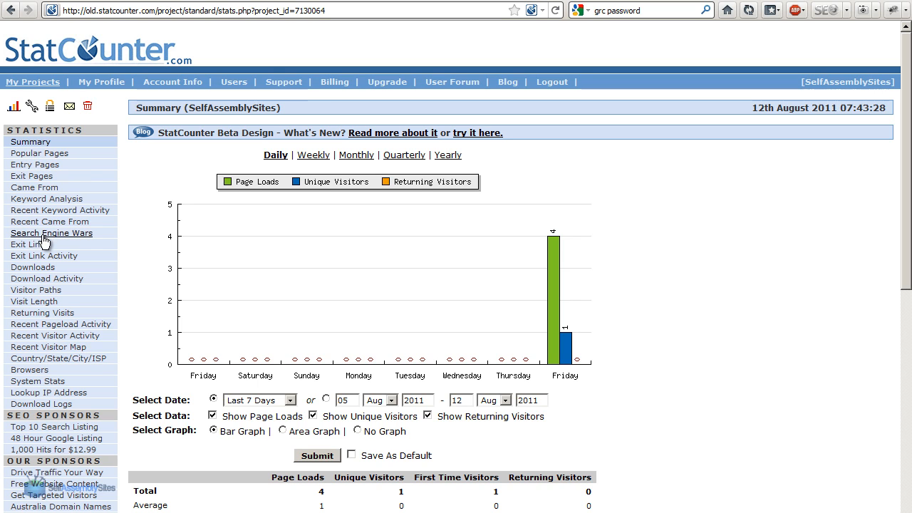
Step: Open the Popular Pages report, then return to My Projects showing 4 page loads
{"action": "left_click", "coordinate": [32, 176]}
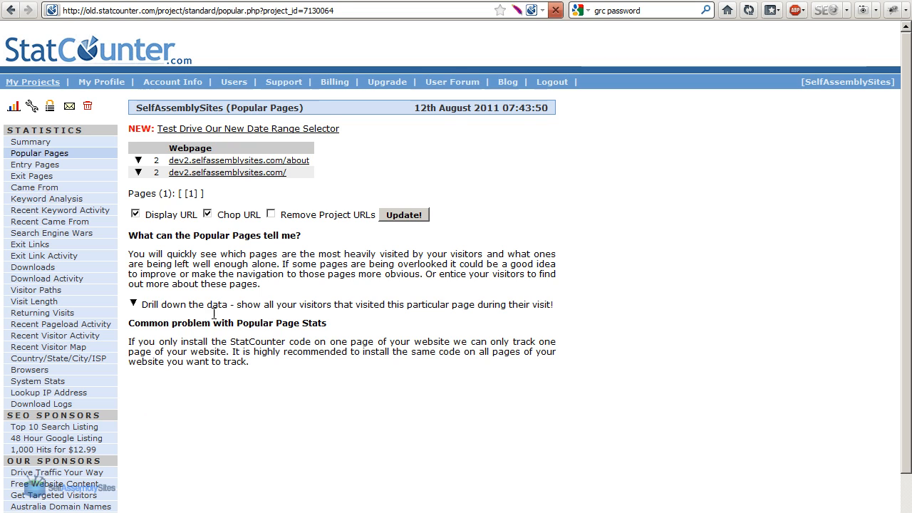
{"action": "left_click", "coordinate": [32, 82]}
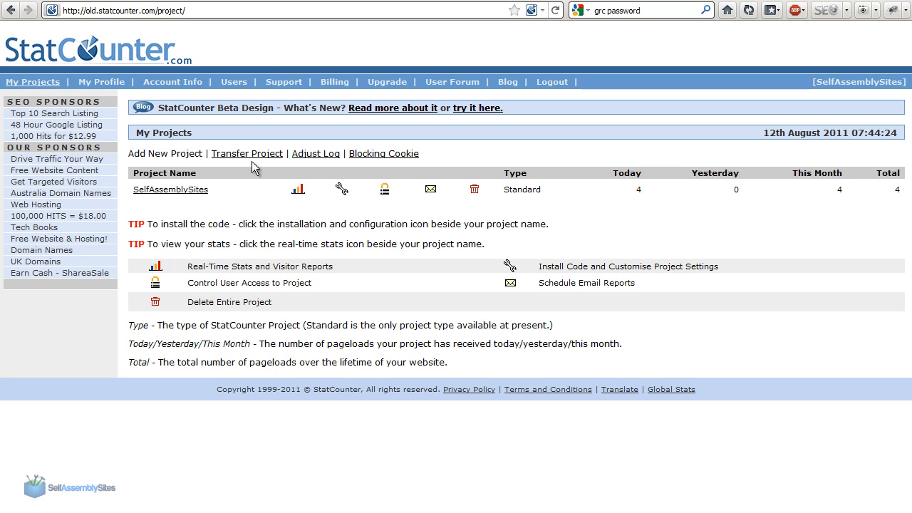
{"action": "mouse_move", "coordinate": [165, 153]}
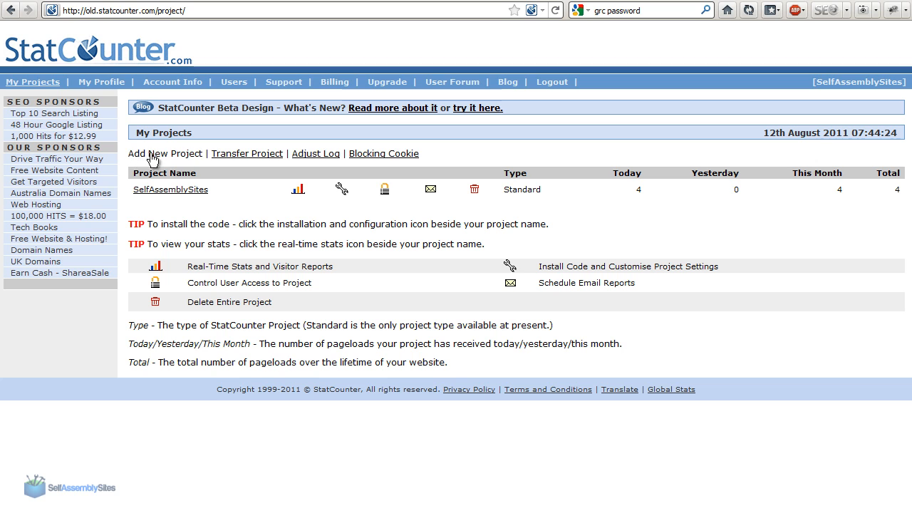
{"action": "mouse_move", "coordinate": [178, 192]}
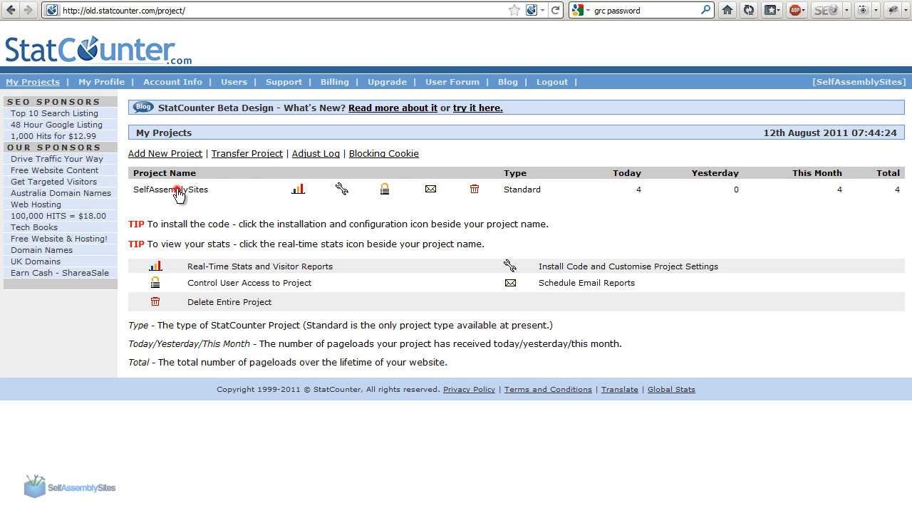
Step: Reopen the SelfAssemblySites summary and launch its Recent Visitor Map report
{"action": "left_click", "coordinate": [297, 189]}
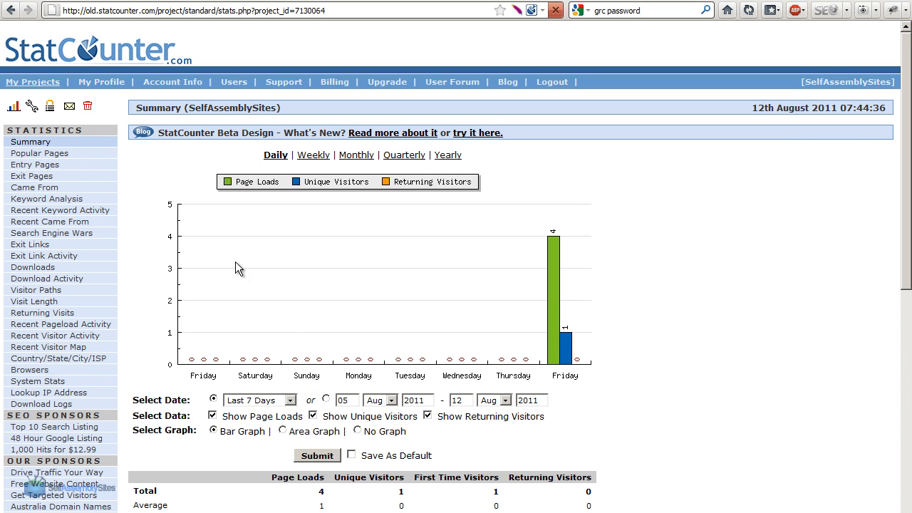
{"action": "scroll", "scroll_direction": "down", "scroll_amount": 3}
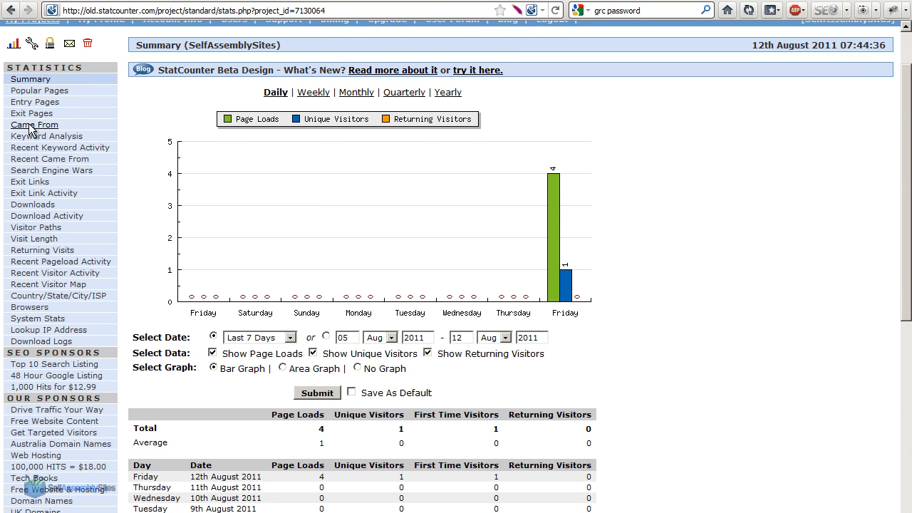
{"action": "mouse_move", "coordinate": [47, 284]}
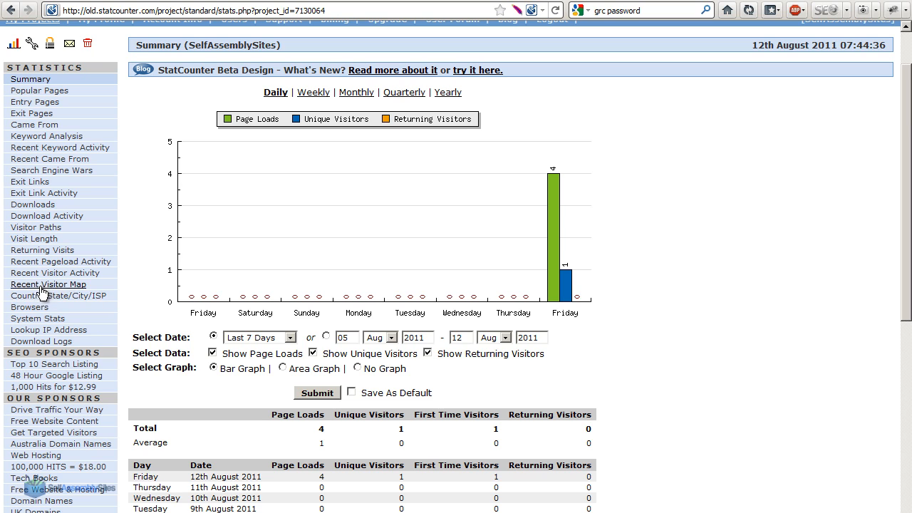
{"action": "left_click", "coordinate": [48, 284]}
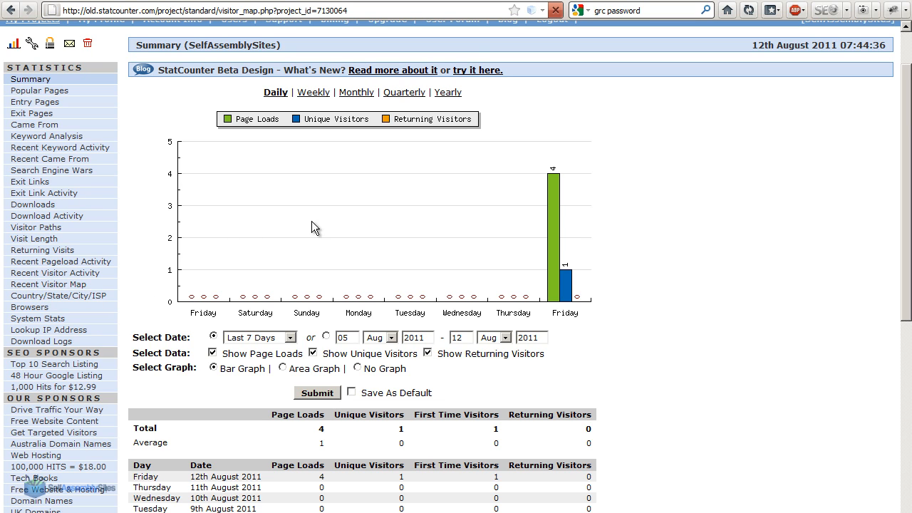
{"action": "mouse_move", "coordinate": [433, 283]}
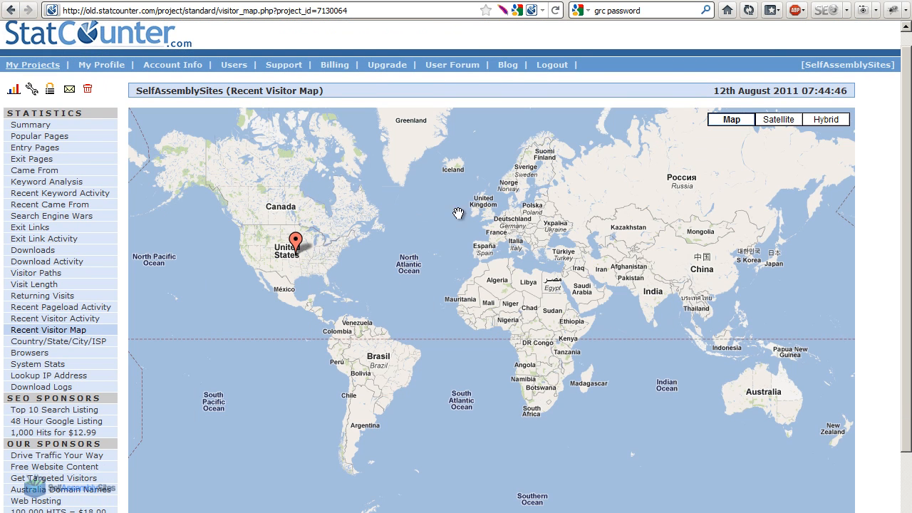
{"action": "mouse_move", "coordinate": [118, 285]}
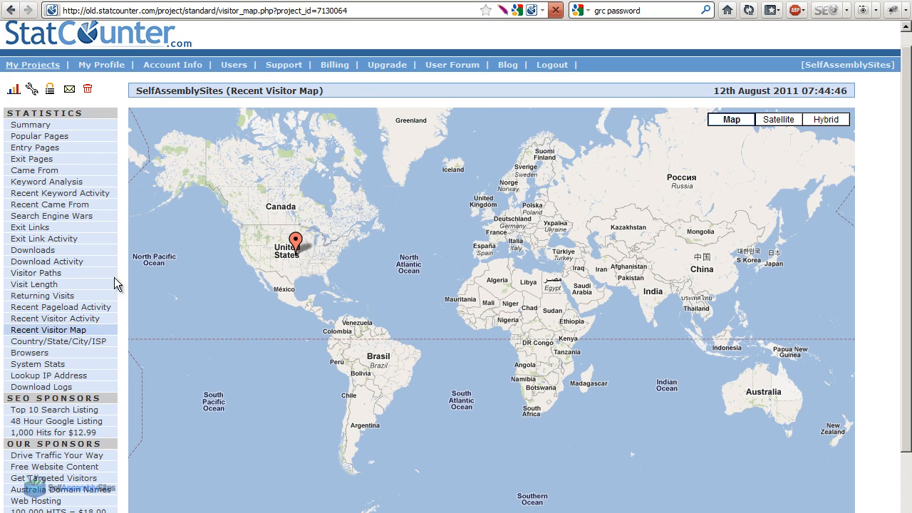
Step: Open the Visitor Paths report to see the four logged page views
{"action": "left_click", "coordinate": [35, 272]}
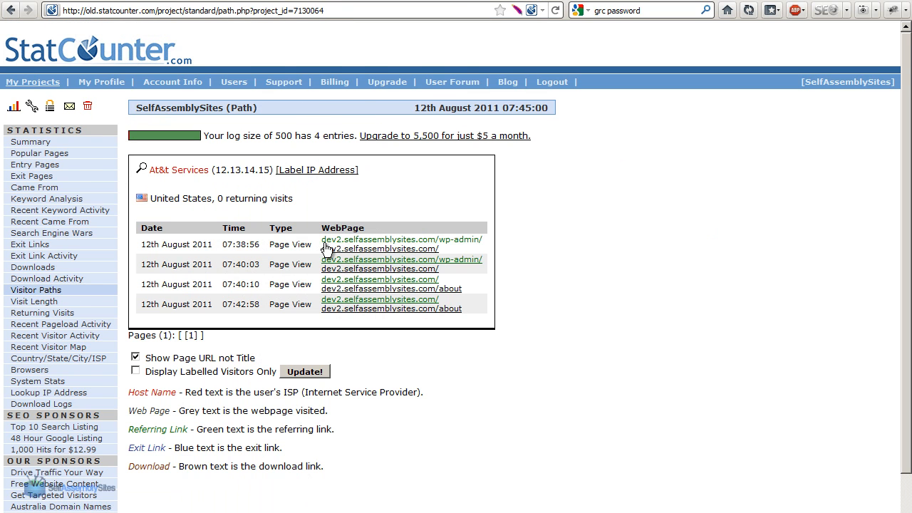
{"action": "mouse_move", "coordinate": [385, 319]}
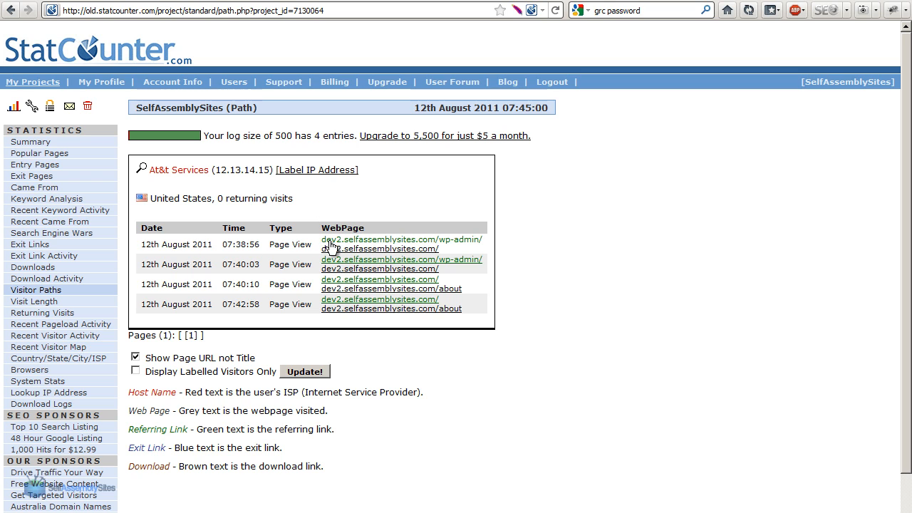
{"action": "mouse_move", "coordinate": [349, 313]}
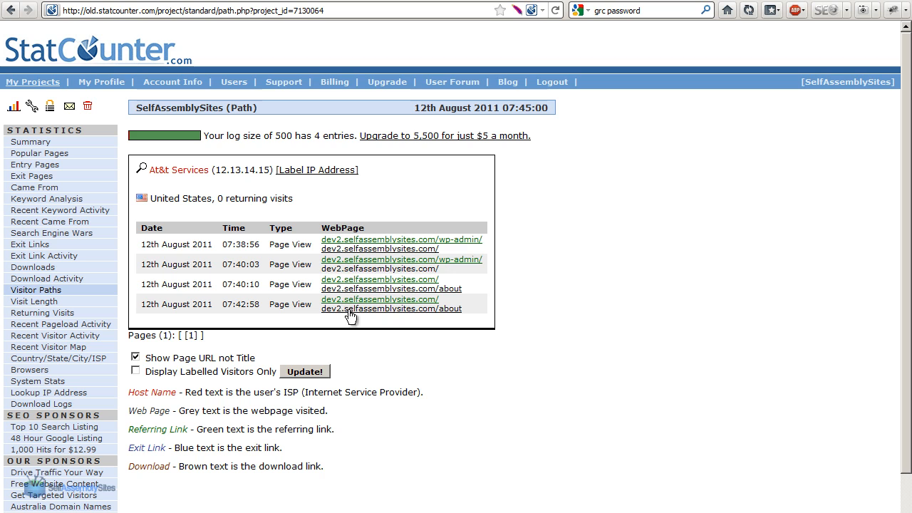
{"action": "mouse_move", "coordinate": [29, 370]}
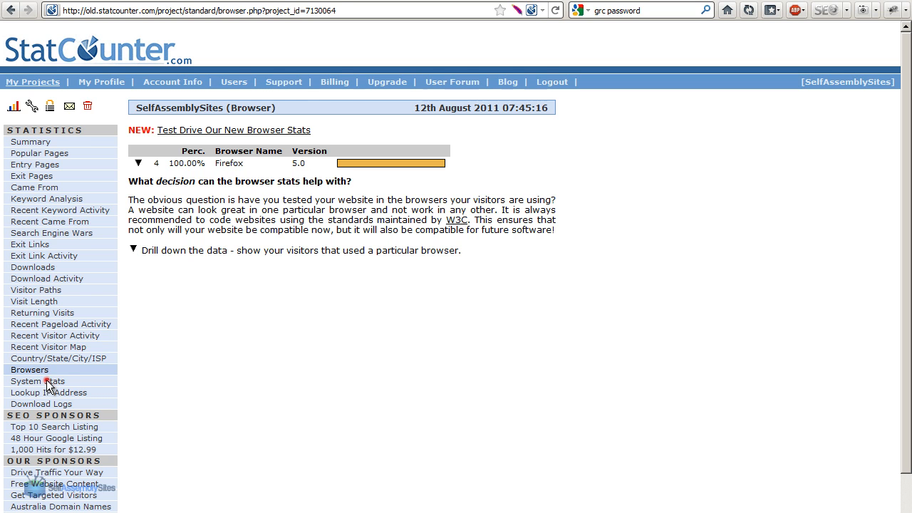
Step: Review System Stats: 1280x1024 resolution, Win7 and JavaScript enabled for every visit
{"action": "left_click", "coordinate": [38, 381]}
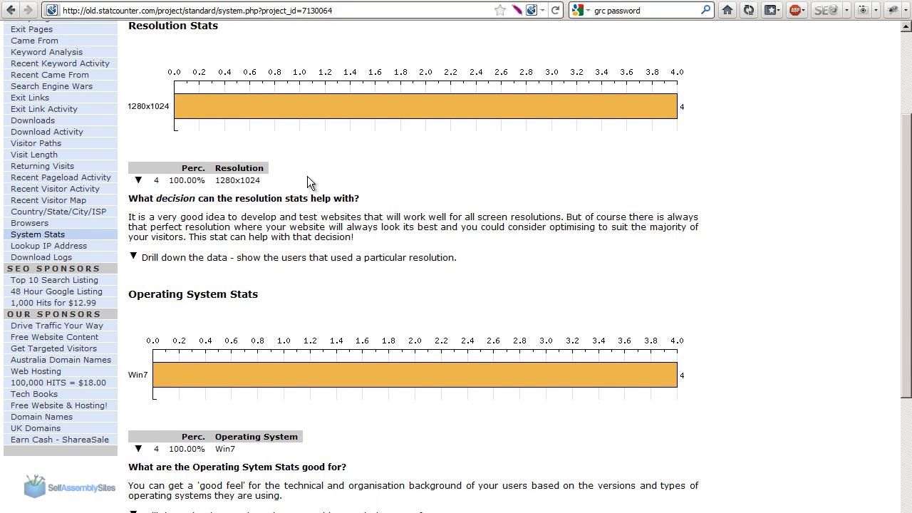
{"action": "mouse_move", "coordinate": [230, 109]}
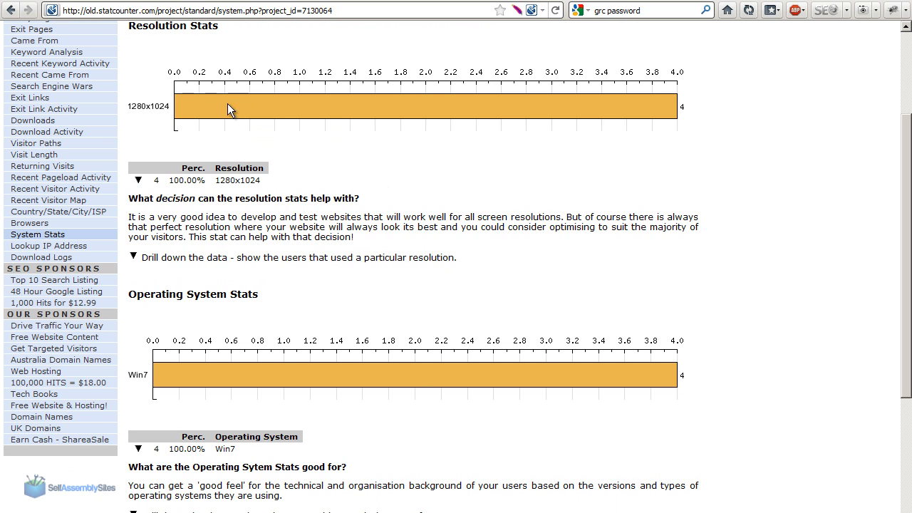
{"action": "mouse_move", "coordinate": [238, 460]}
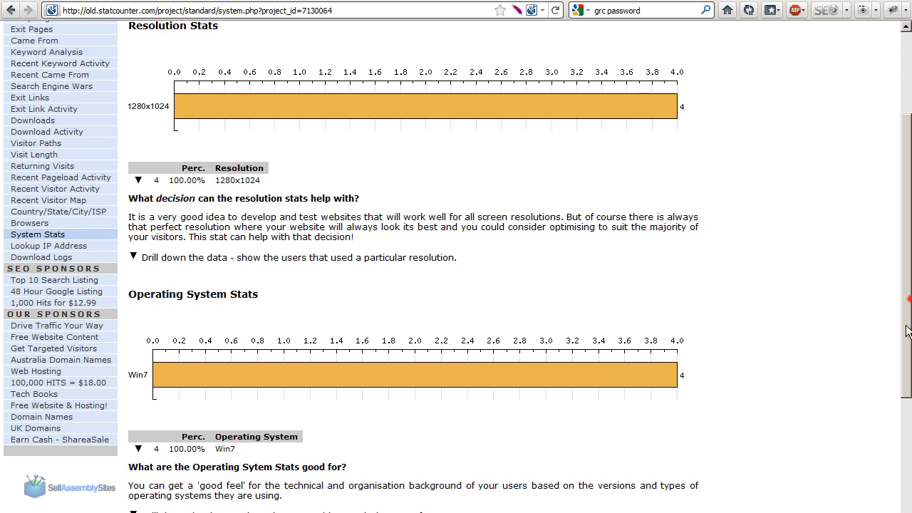
{"action": "scroll", "scroll_direction": "down", "scroll_amount": 3}
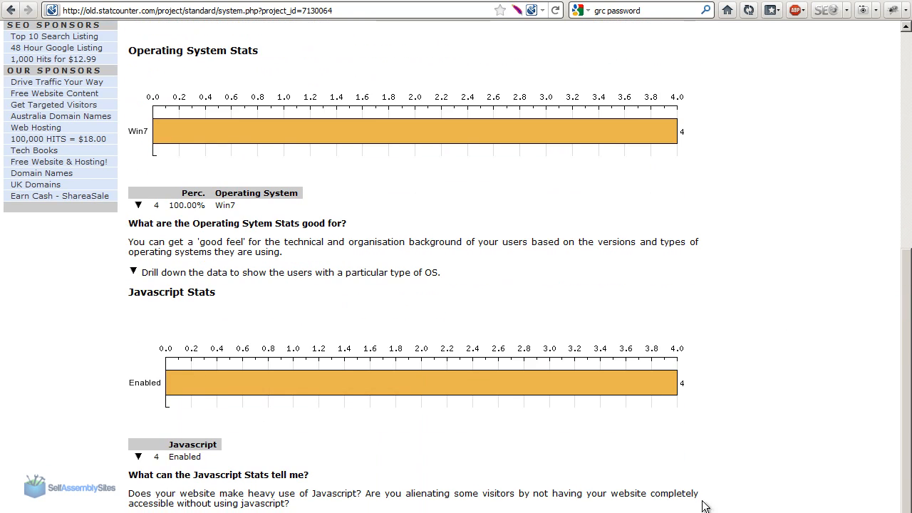
{"action": "scroll", "scroll_direction": "up", "scroll_amount": 3}
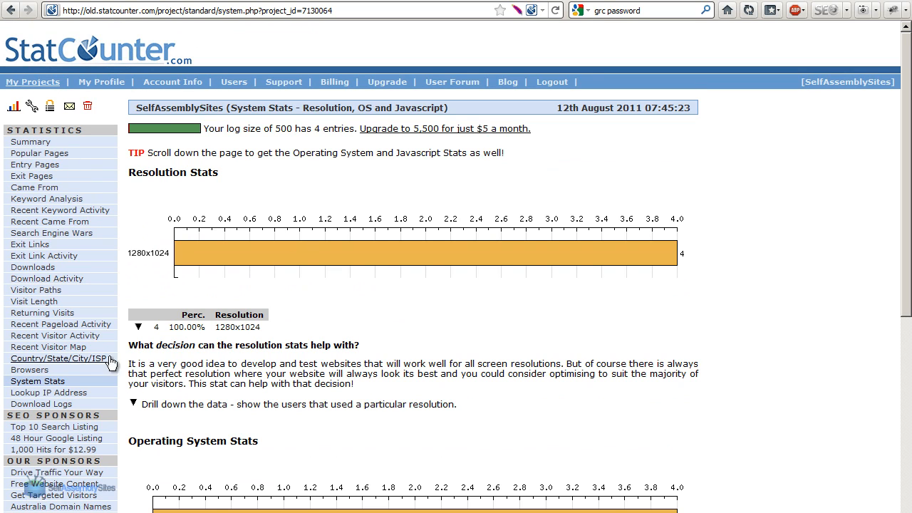
{"action": "mouse_move", "coordinate": [230, 132]}
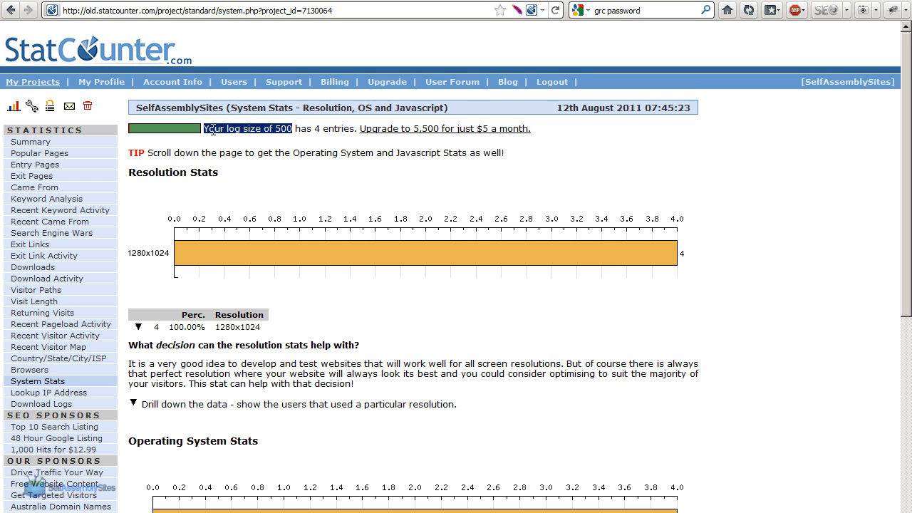
{"action": "mouse_move", "coordinate": [396, 144]}
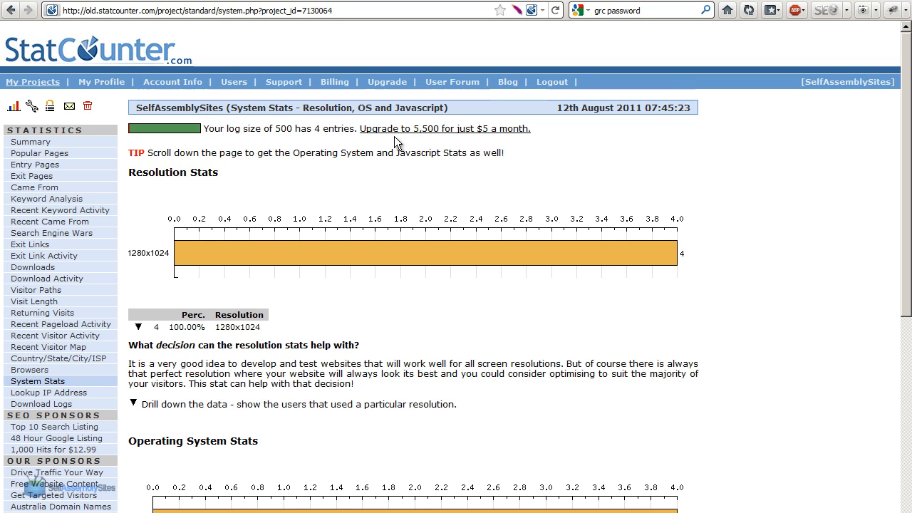
{"action": "mouse_move", "coordinate": [417, 137]}
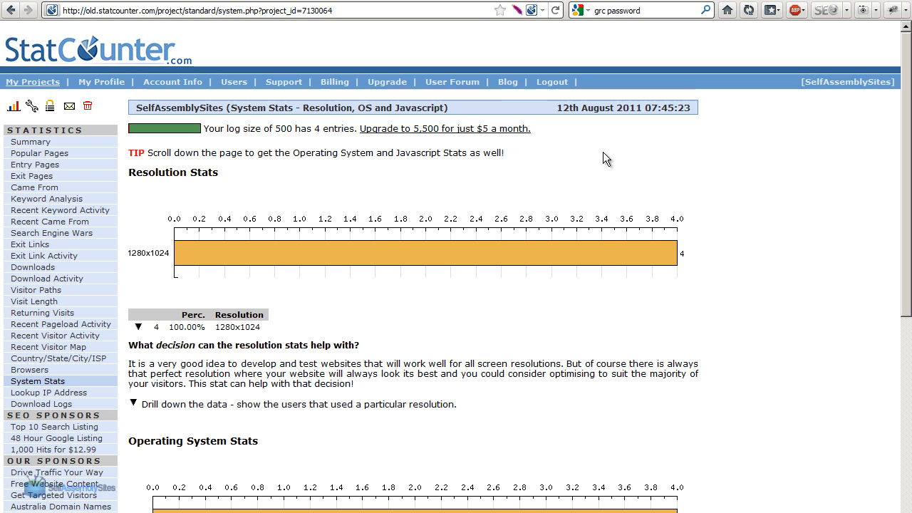
{"action": "mouse_move", "coordinate": [140, 113]}
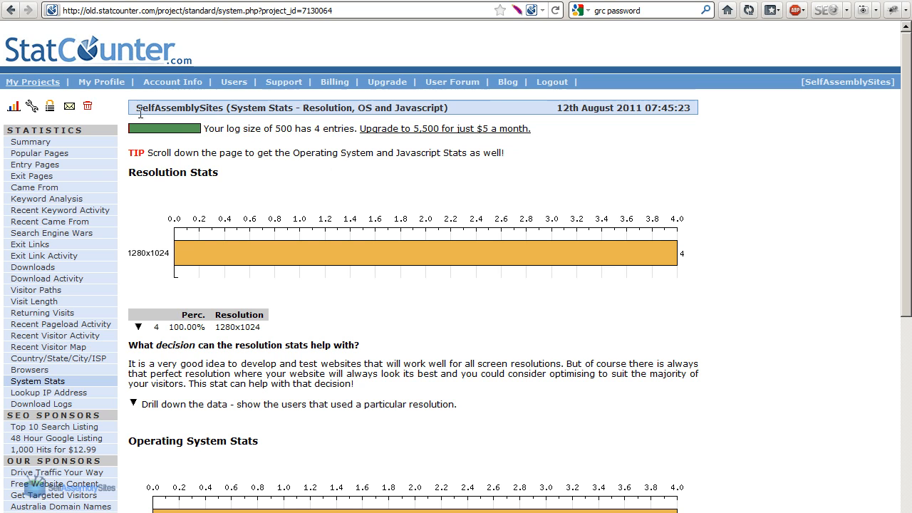
{"action": "mouse_move", "coordinate": [47, 198]}
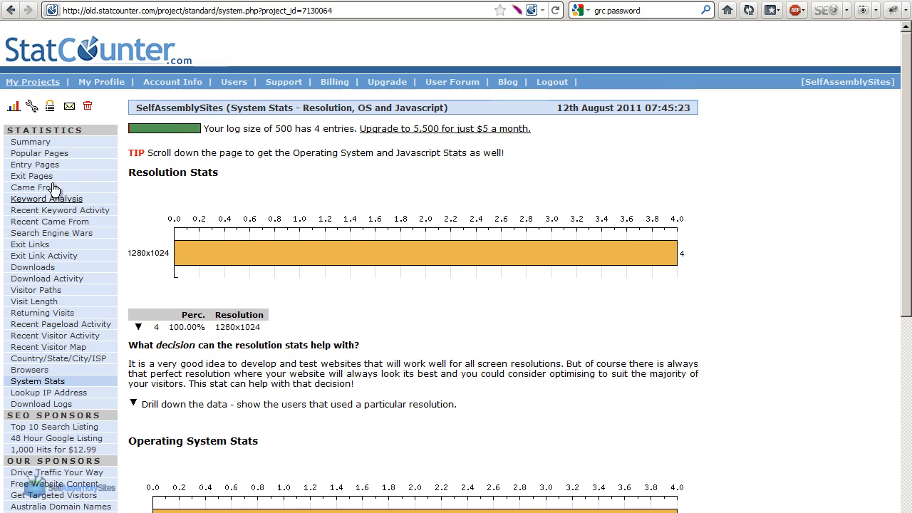
{"action": "mouse_move", "coordinate": [21, 356]}
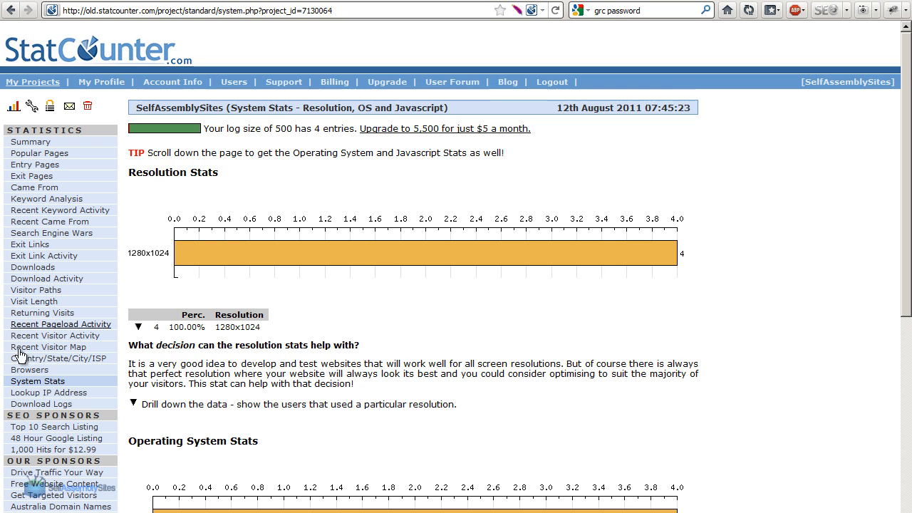
{"action": "mouse_move", "coordinate": [31, 176]}
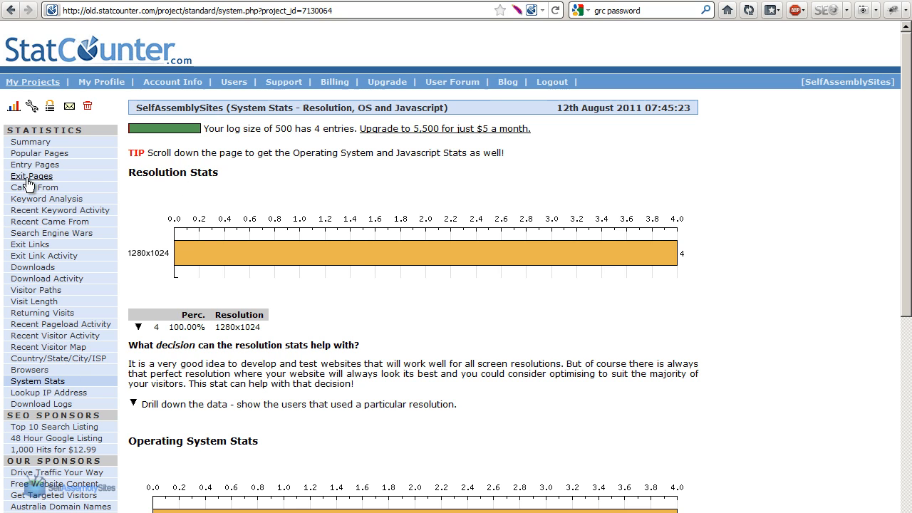
{"action": "mouse_move", "coordinate": [555, 186]}
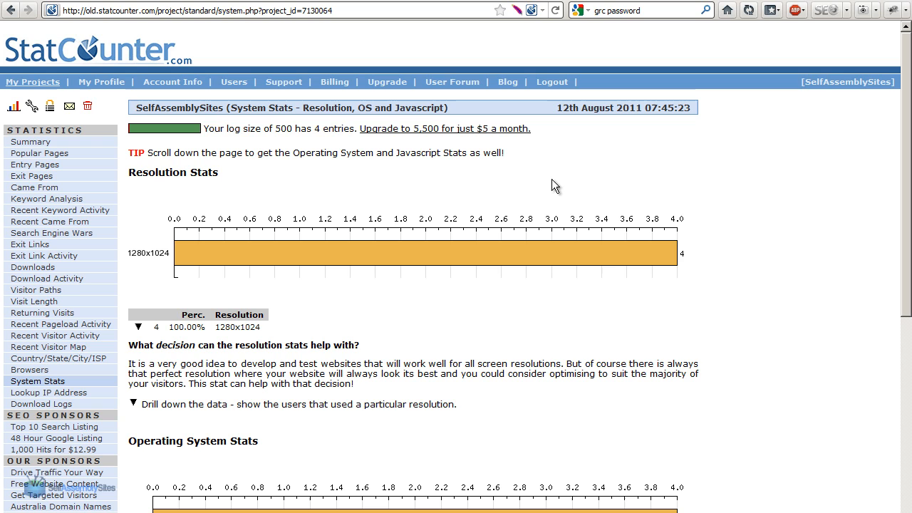
{"action": "mouse_move", "coordinate": [390, 183]}
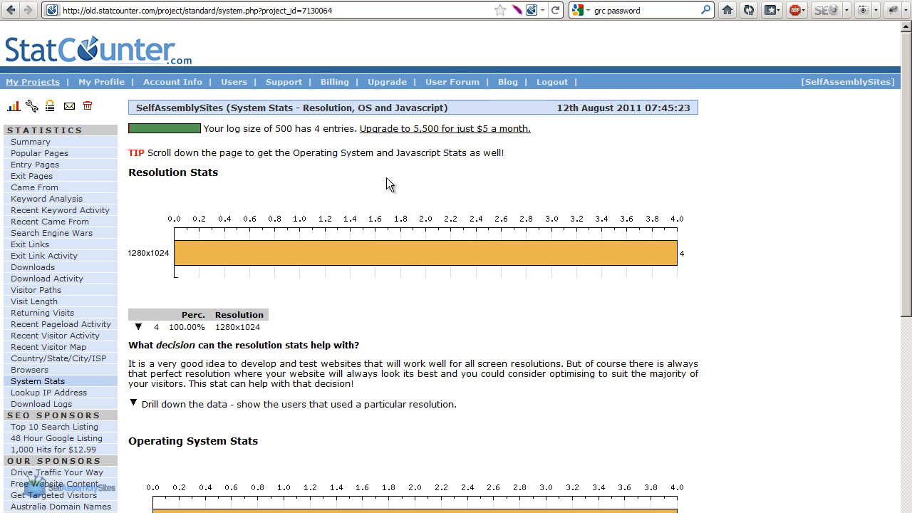
{"action": "mouse_move", "coordinate": [325, 150]}
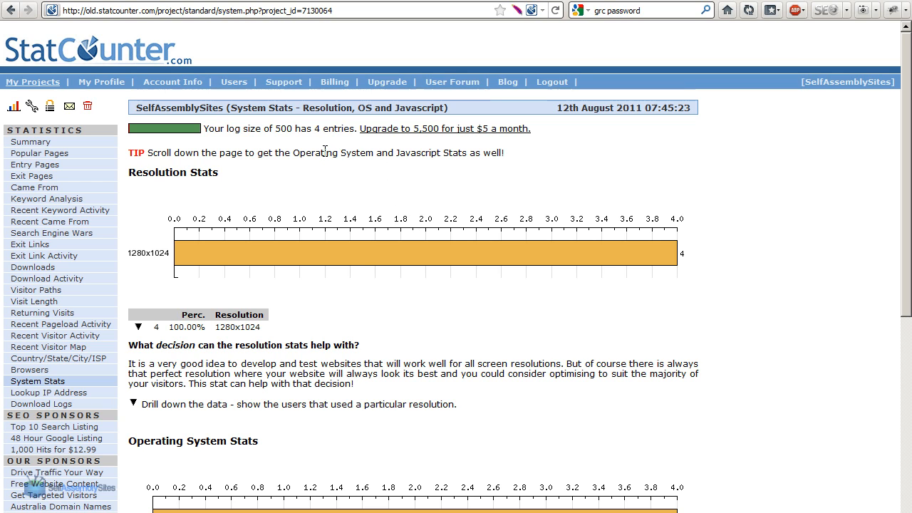
{"action": "mouse_move", "coordinate": [349, 157]}
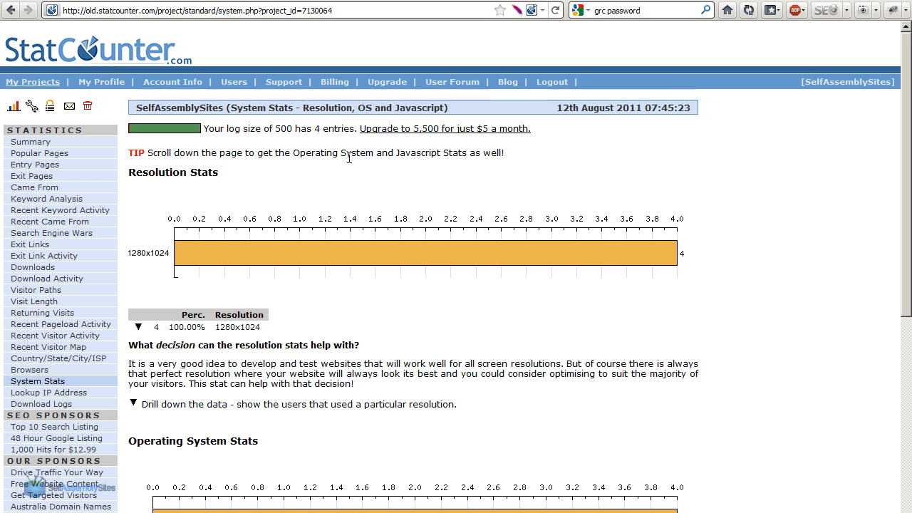
{"action": "mouse_move", "coordinate": [356, 181]}
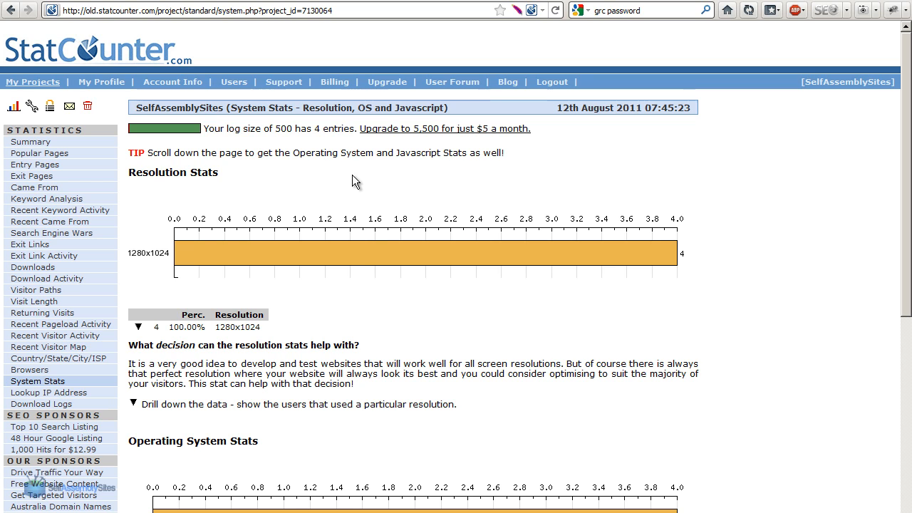
{"action": "mouse_move", "coordinate": [370, 219]}
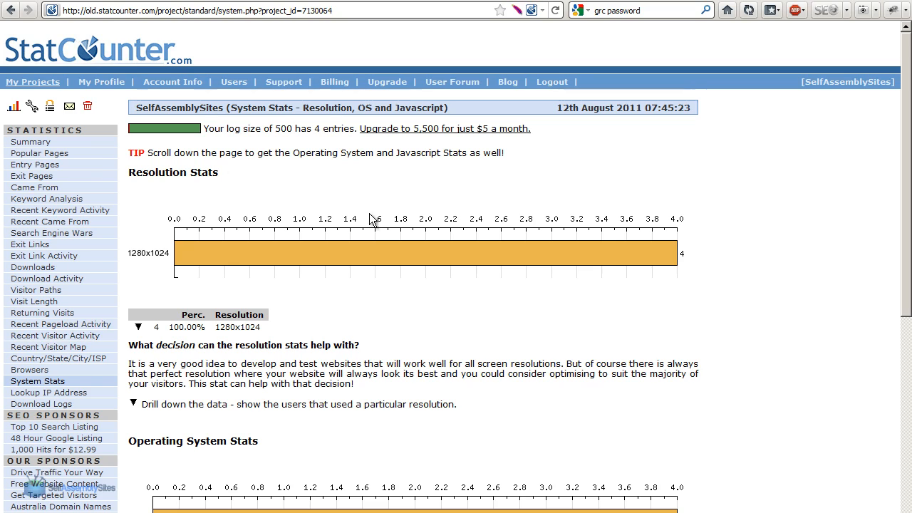